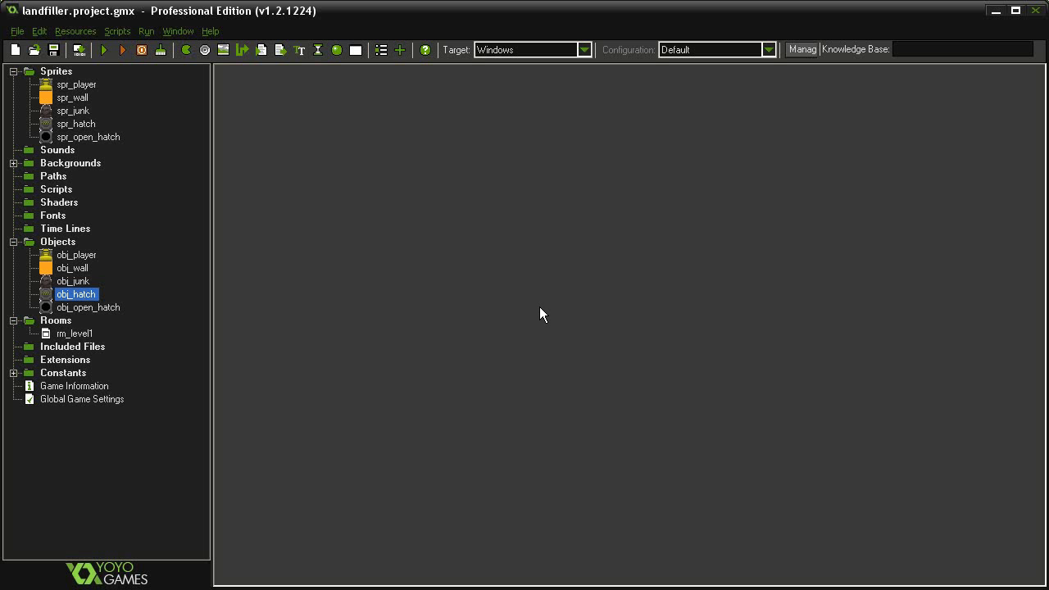
- Open obj_hatch to view its collision-with-obj_junk actions
double_click(76, 293)
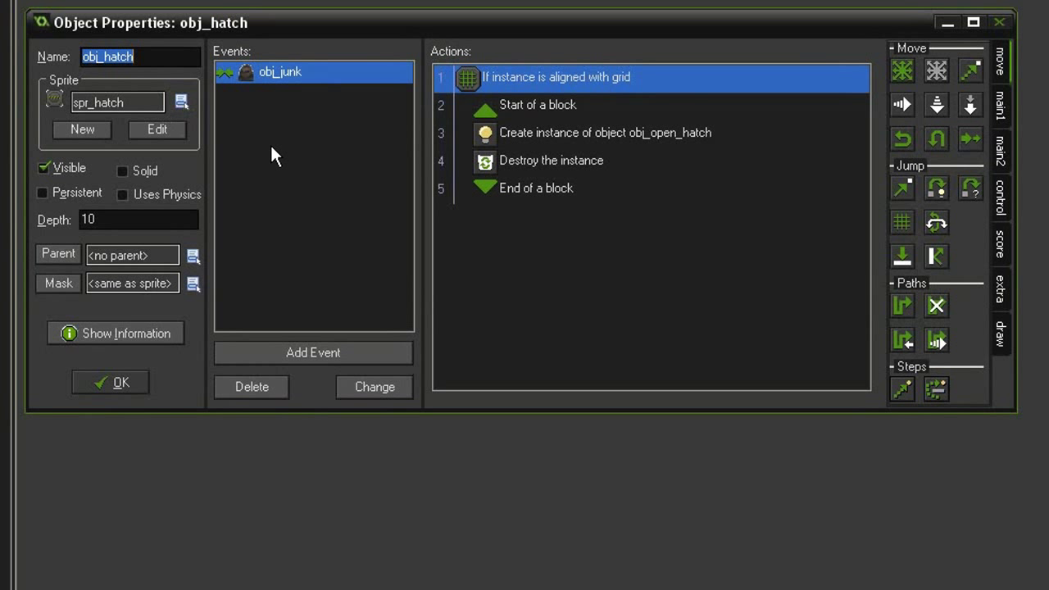
mouse_move(356, 86)
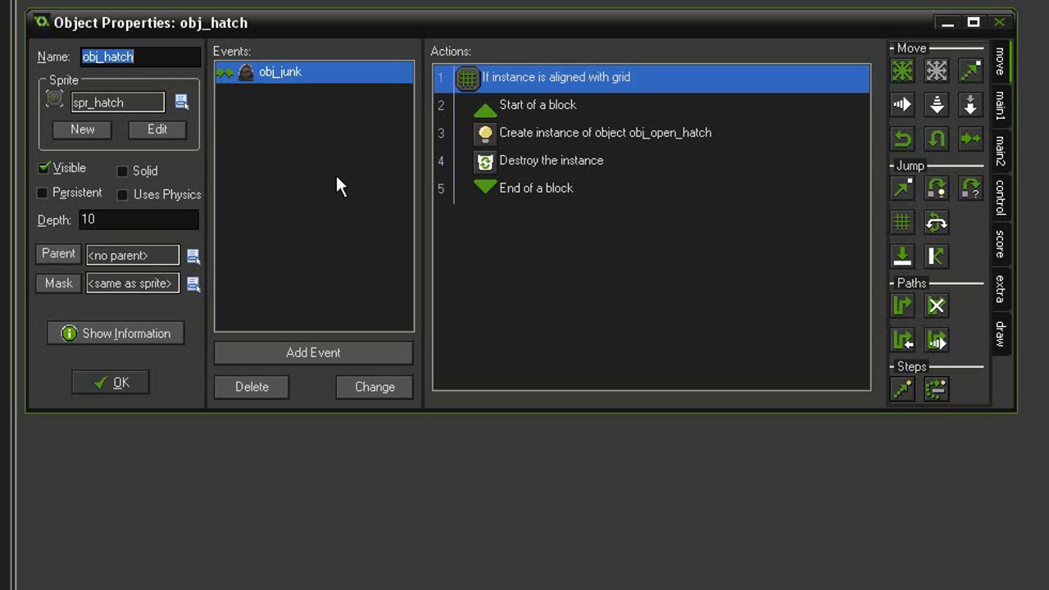
mouse_move(325, 155)
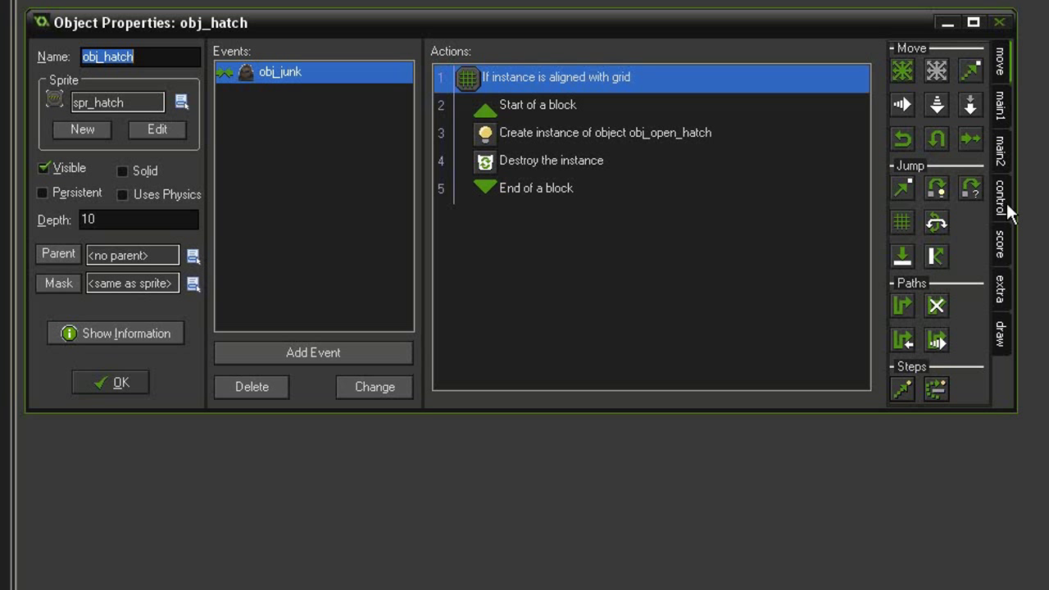
- Add a Test Instance Count condition checking that obj_hatch count equals 1
left_click(999, 194)
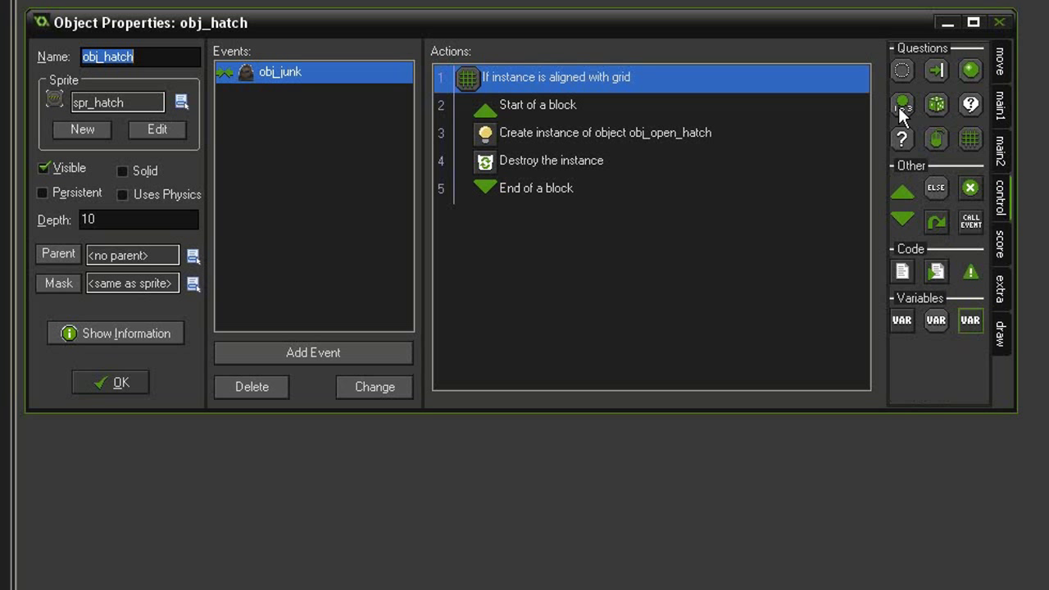
mouse_move(570, 166)
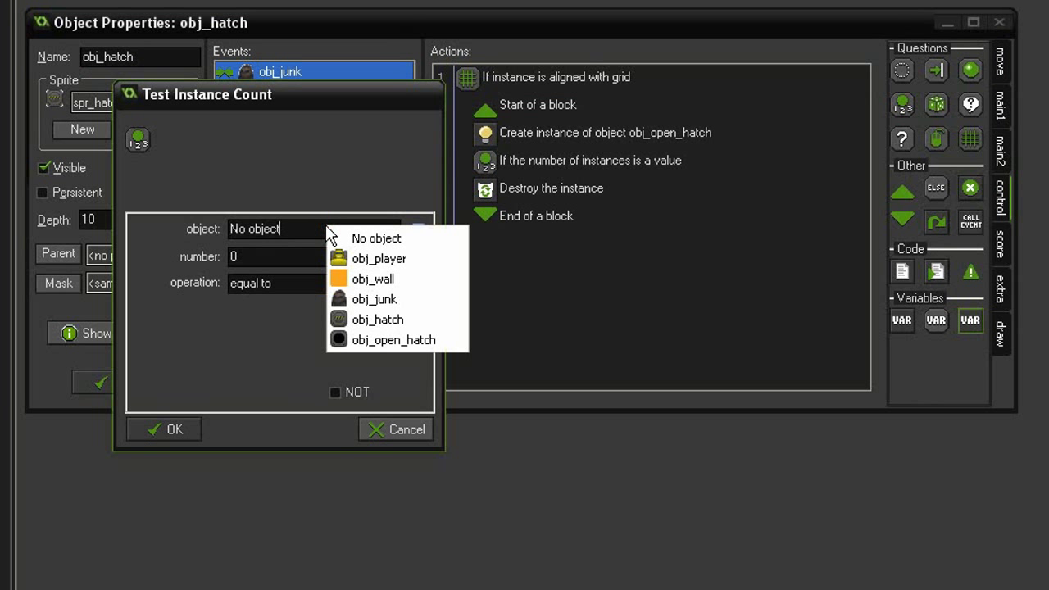
left_click(377, 318)
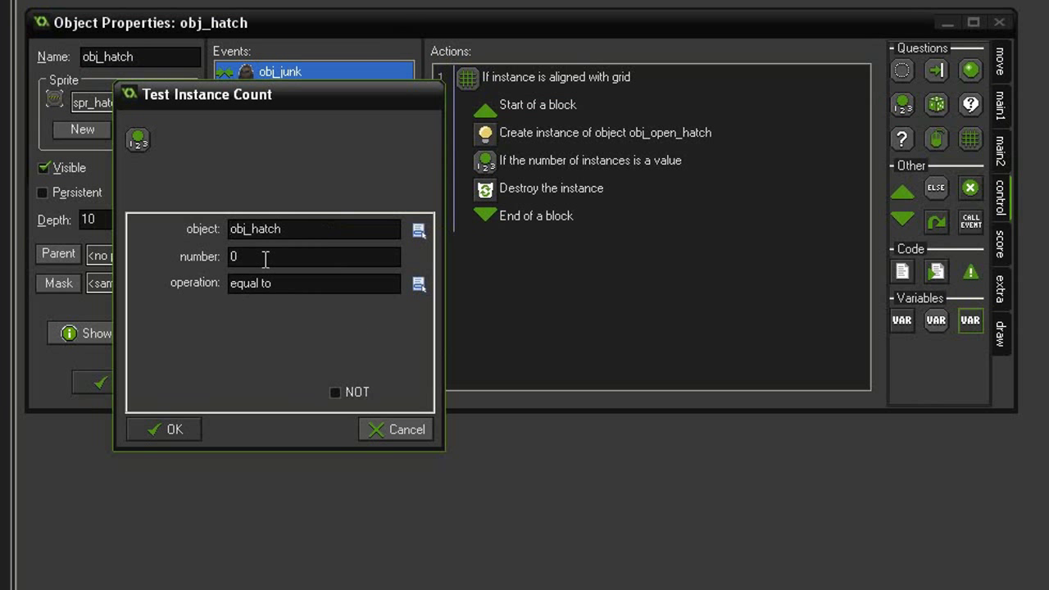
type("1")
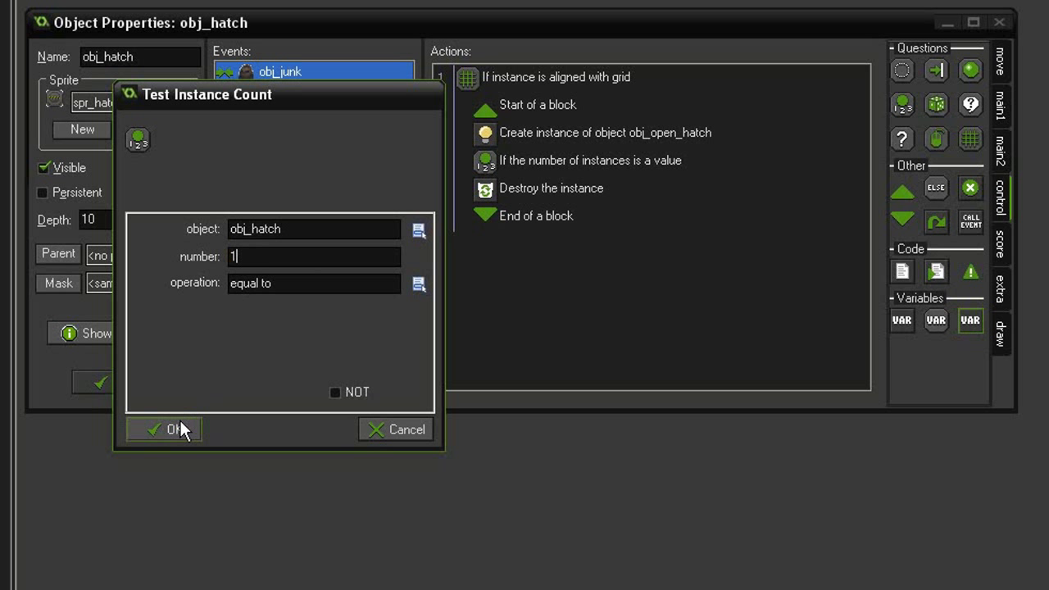
left_click(164, 429)
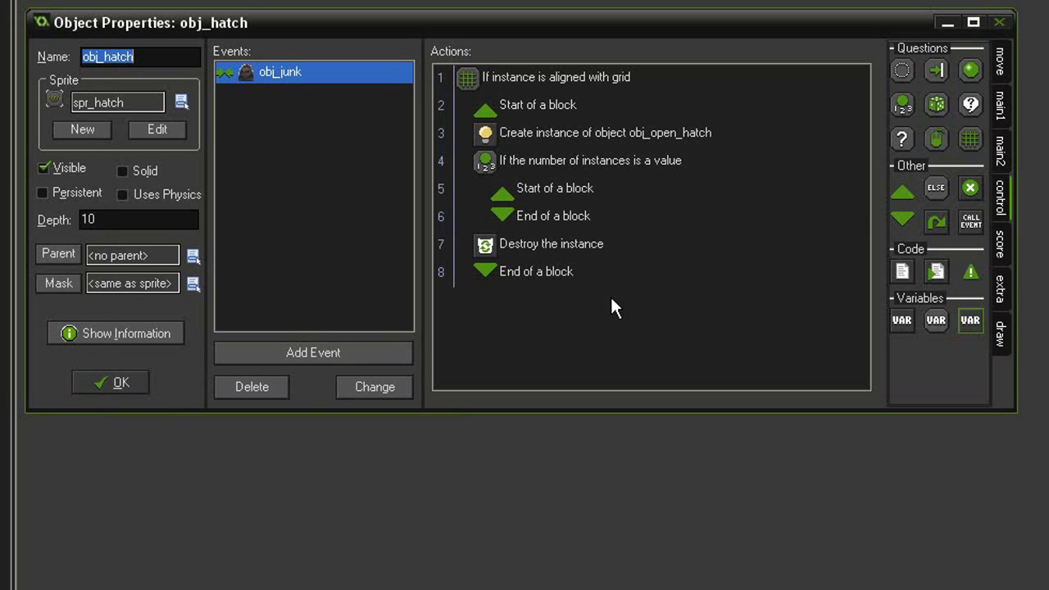
mouse_move(924, 191)
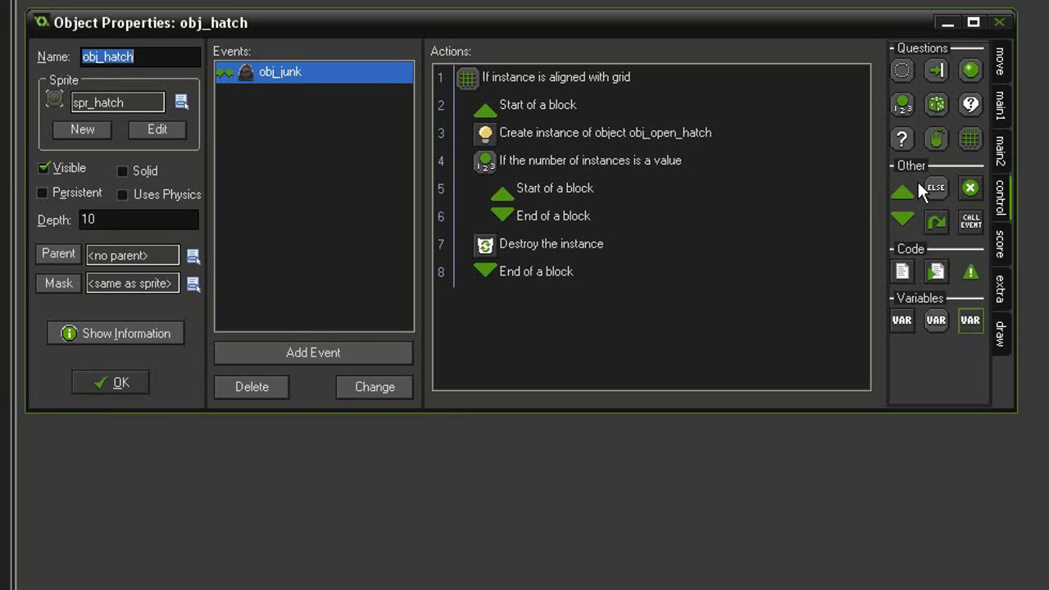
- Add a Destroy Instance action for the chosen object inside the instance-count block
left_click(1000, 105)
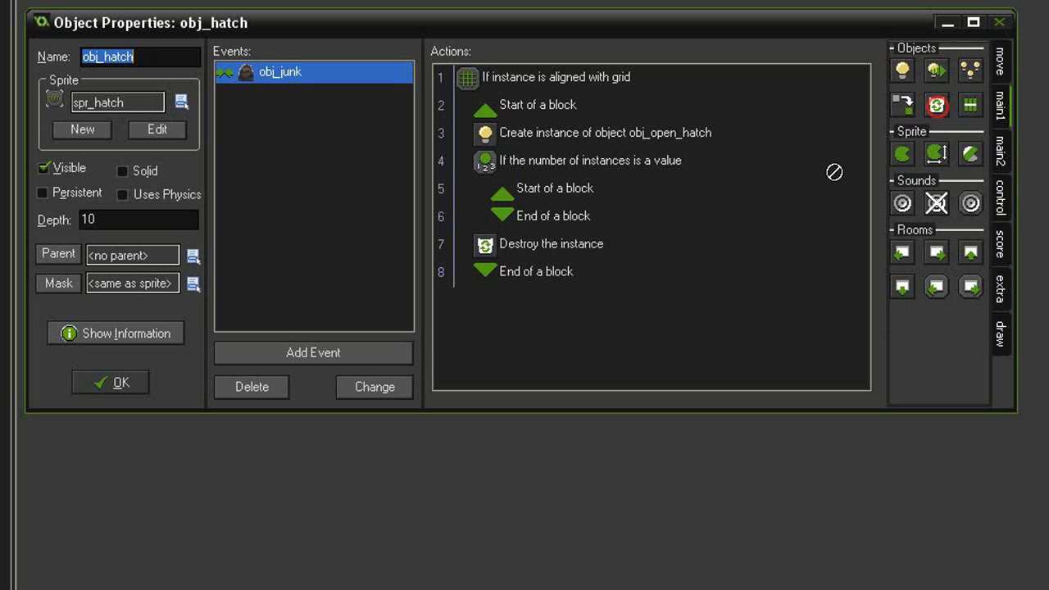
double_click(551, 215)
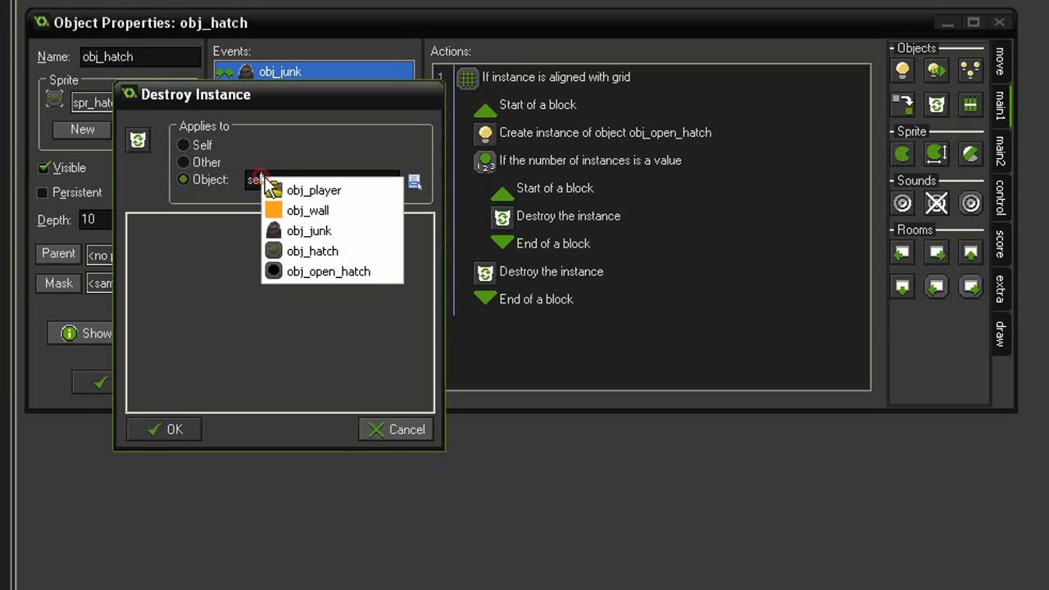
left_click(163, 429)
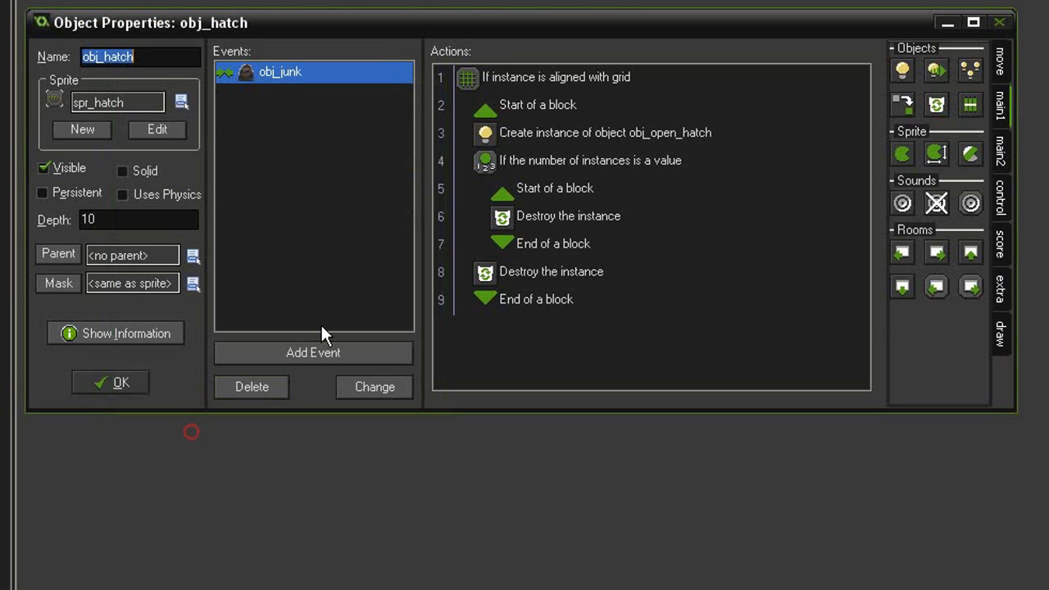
mouse_move(508, 283)
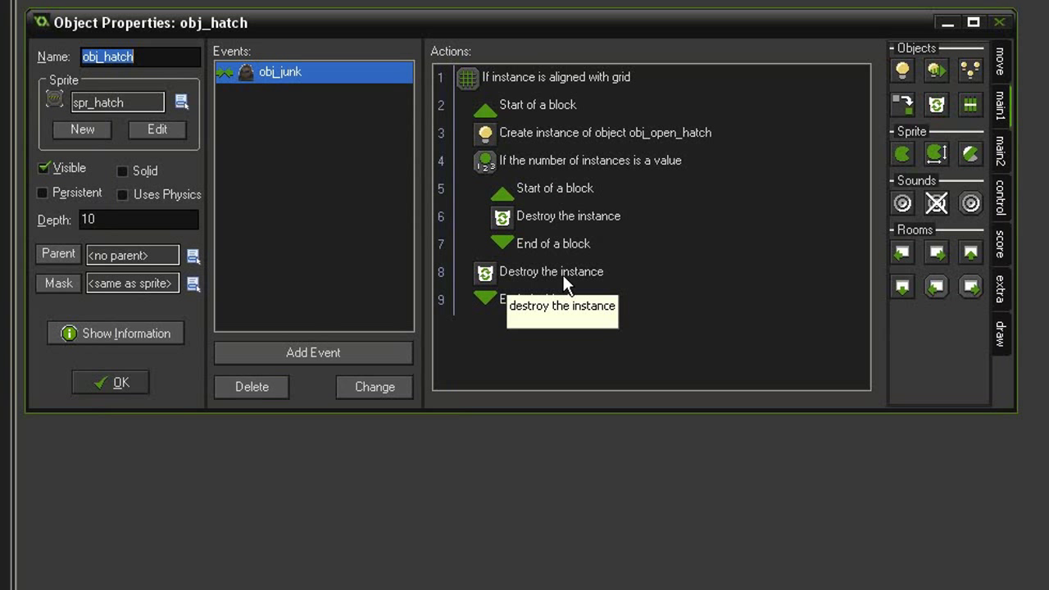
mouse_move(680, 340)
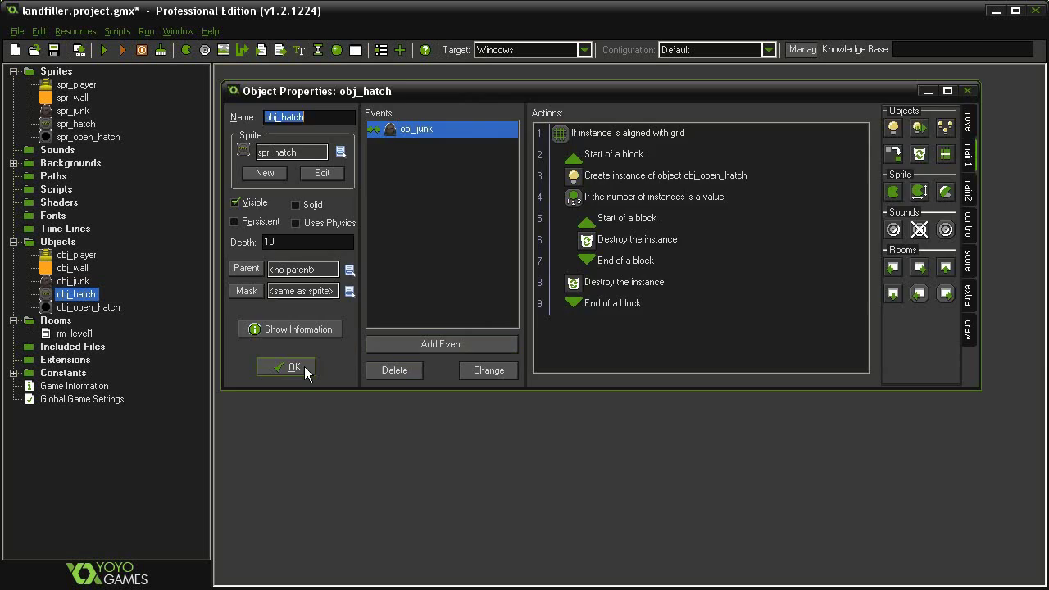
- Confirm the obj_hatch edits, then open, maximize and close rm_level1
left_click(286, 366)
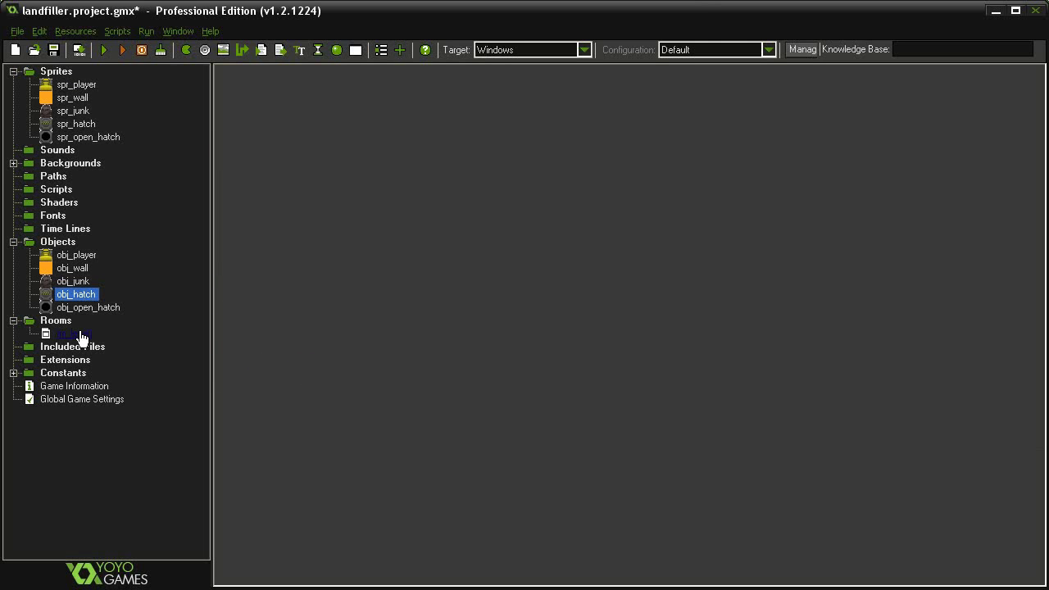
double_click(66, 334)
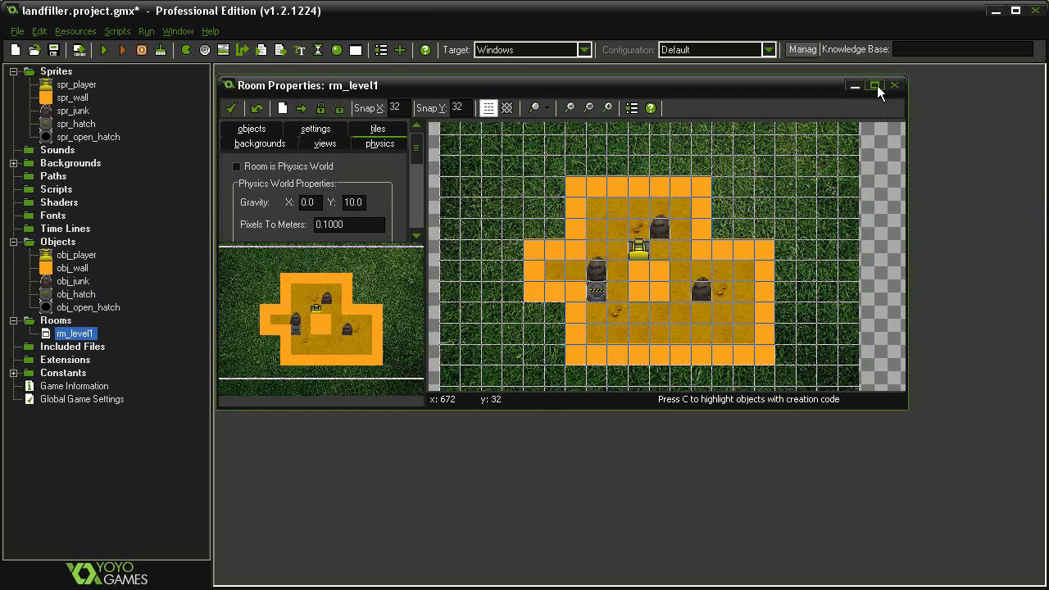
left_click(875, 86)
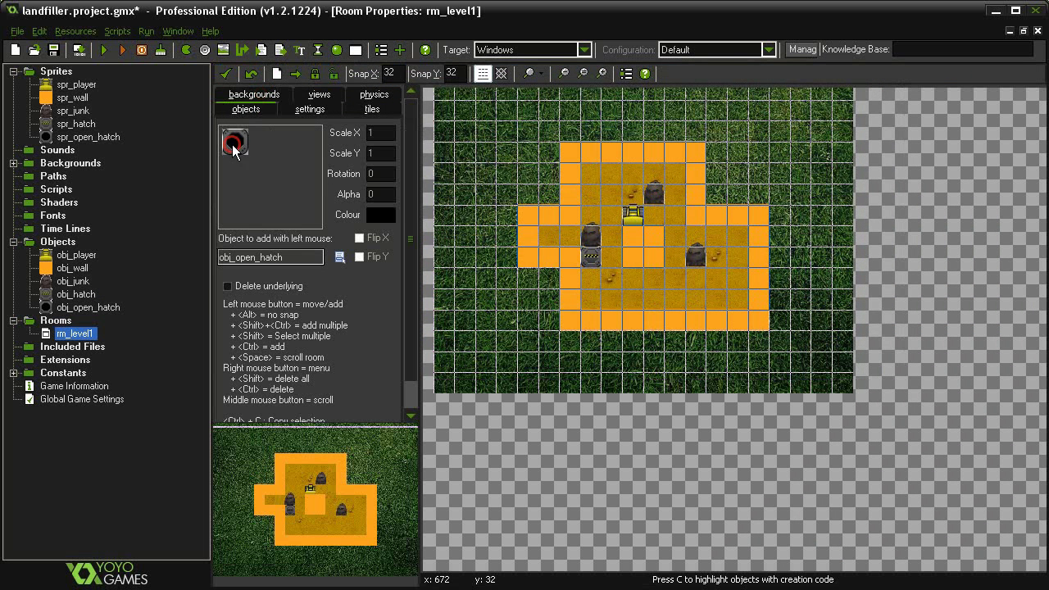
left_click(675, 197)
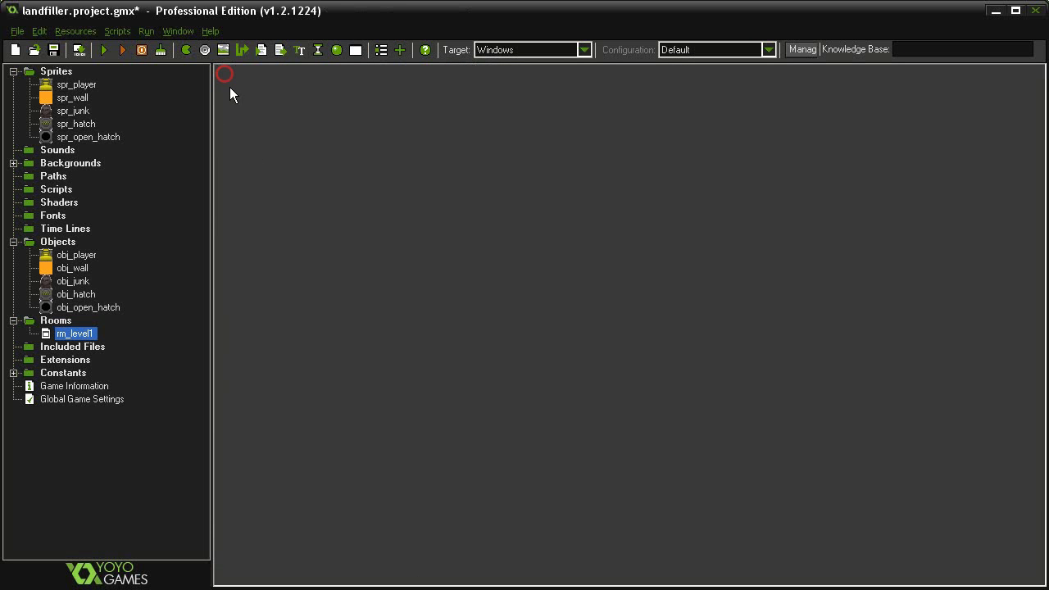
left_click(103, 50)
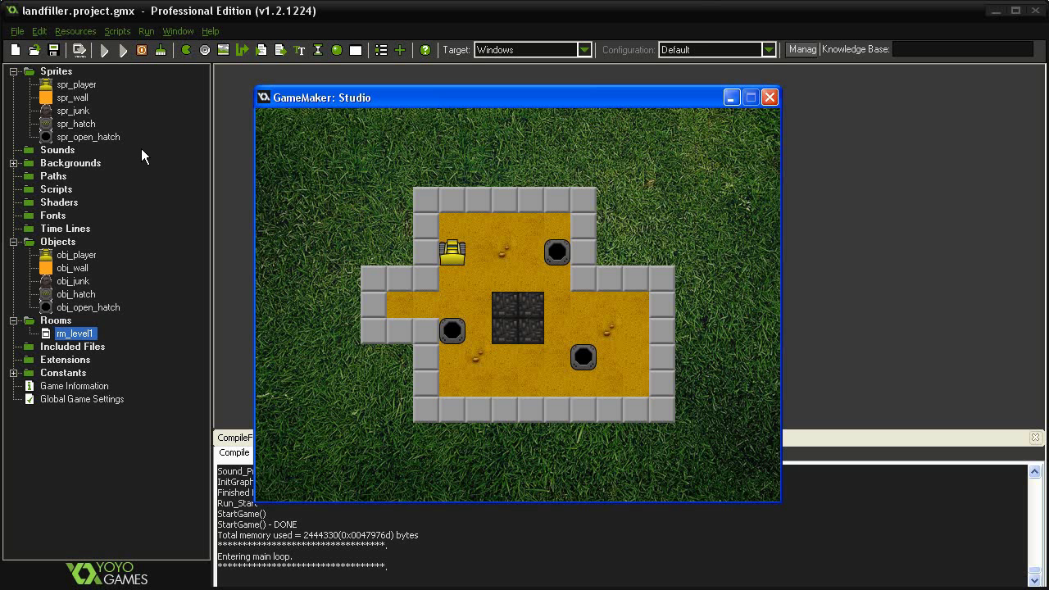
left_click(769, 97)
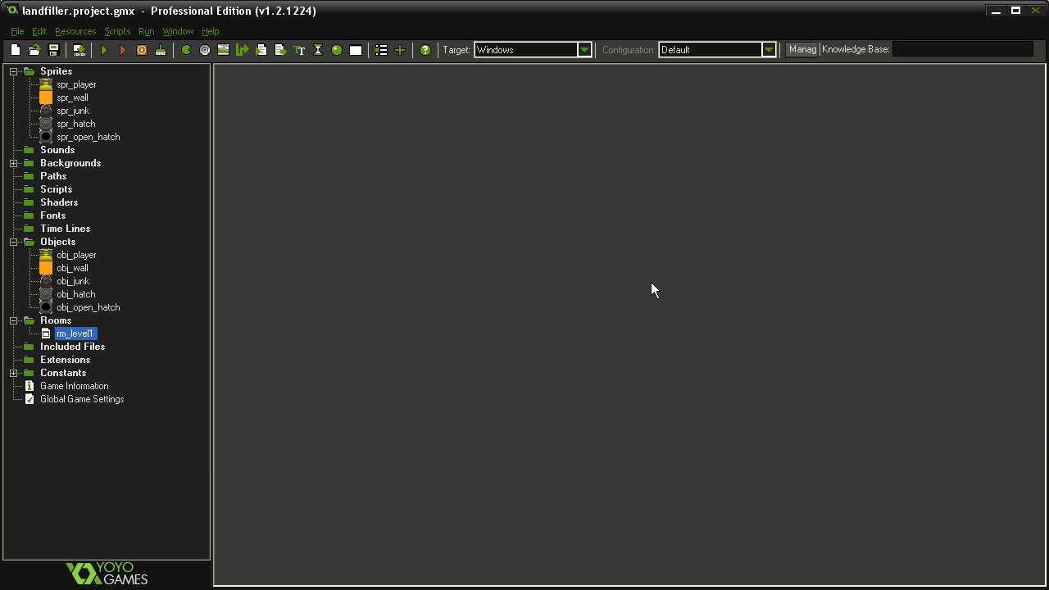
- In obj_player's Create event, first set global.gameover to false
double_click(76, 254)
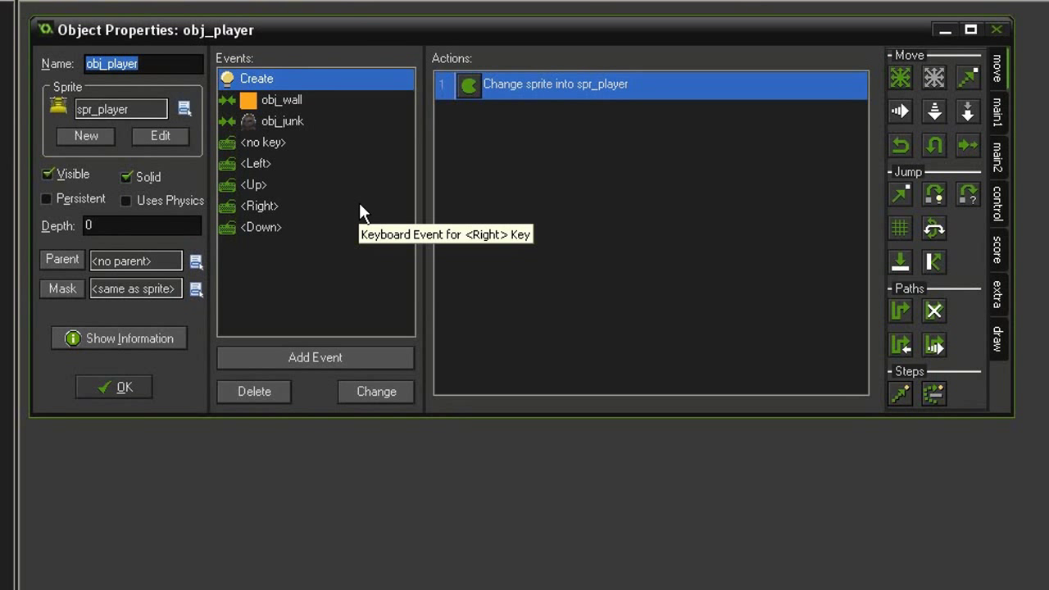
mouse_move(994, 211)
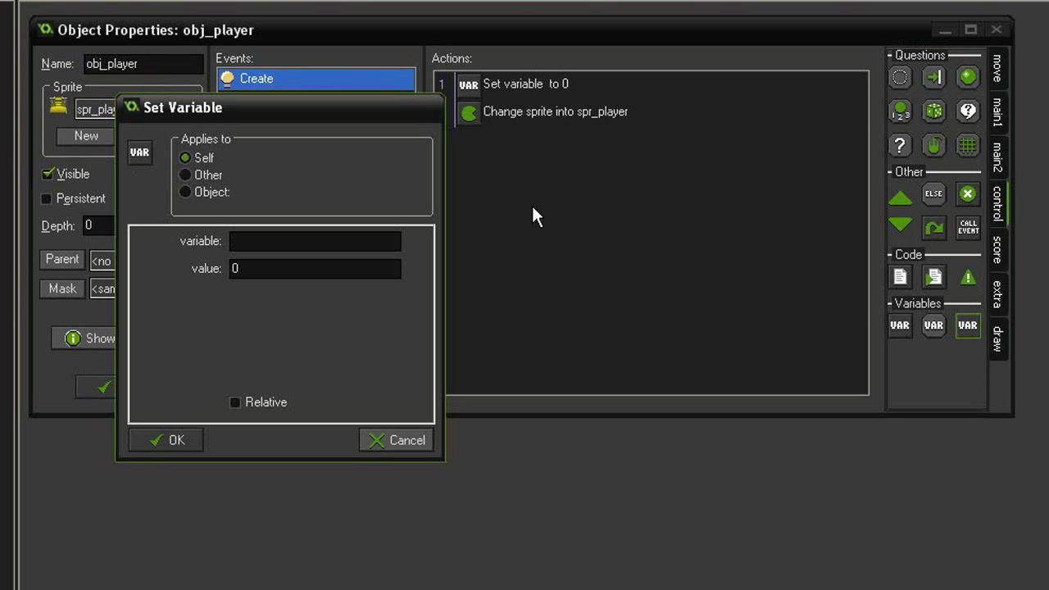
type("global.gameov")
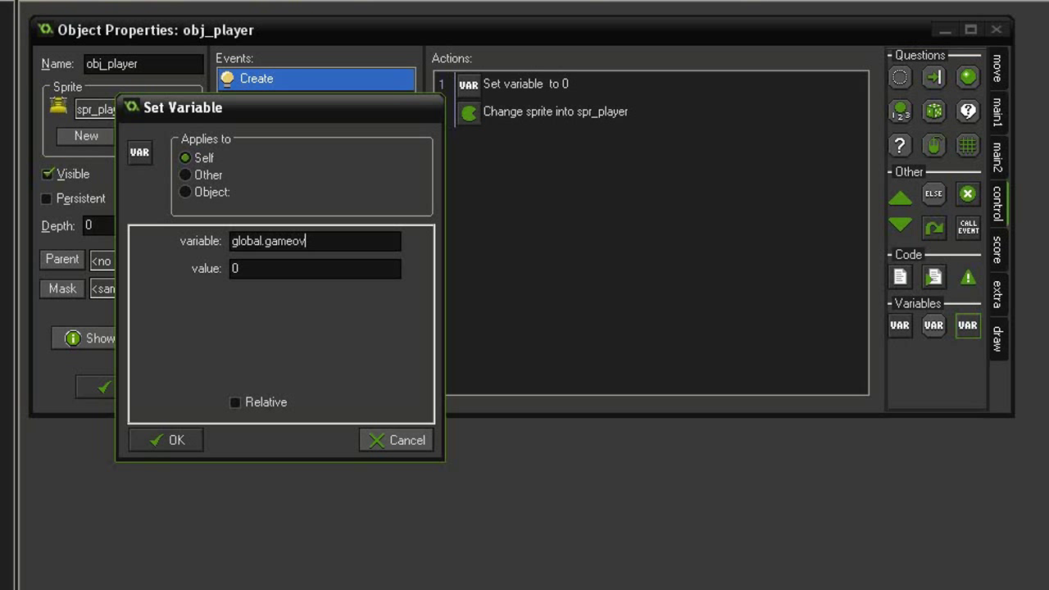
type("false")
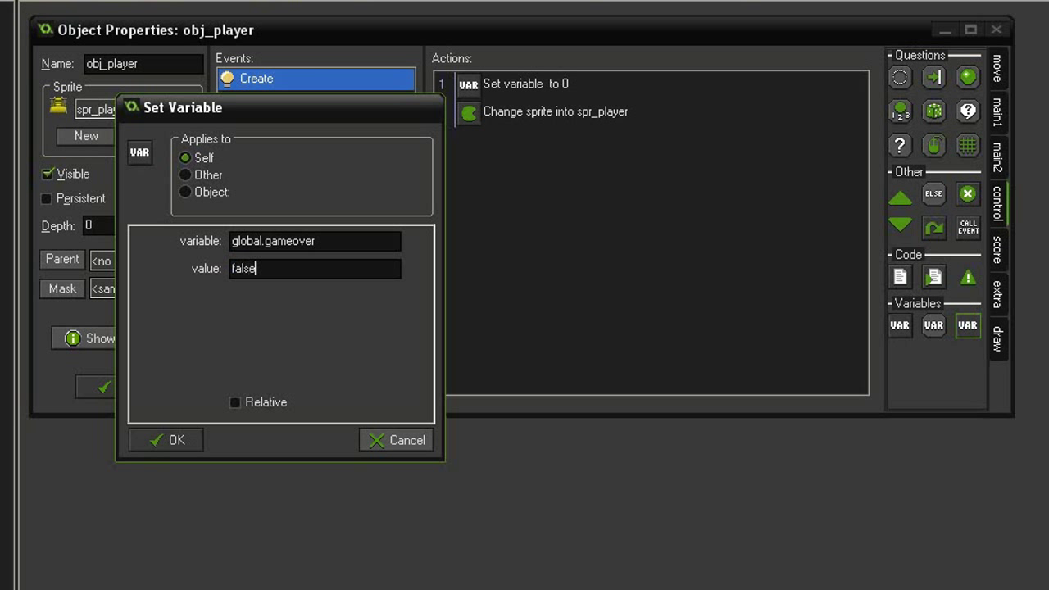
left_click(165, 440)
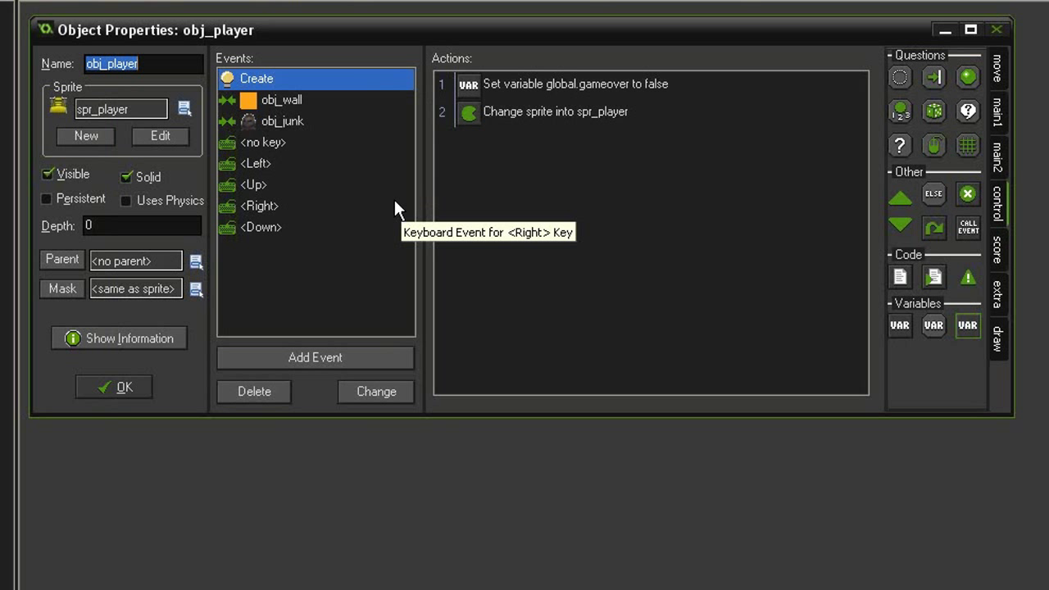
mouse_move(598, 107)
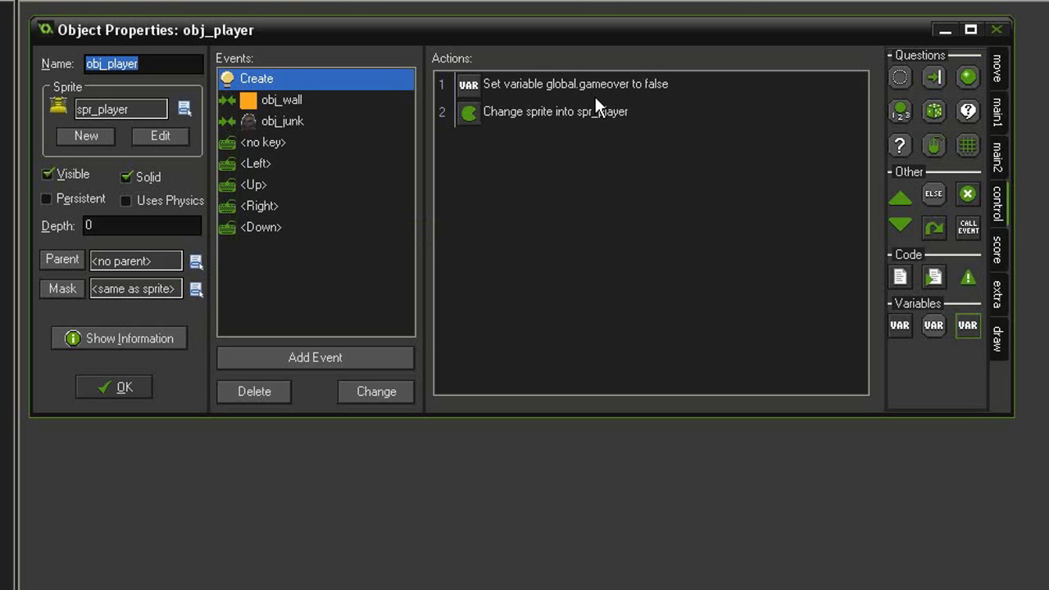
mouse_move(287, 172)
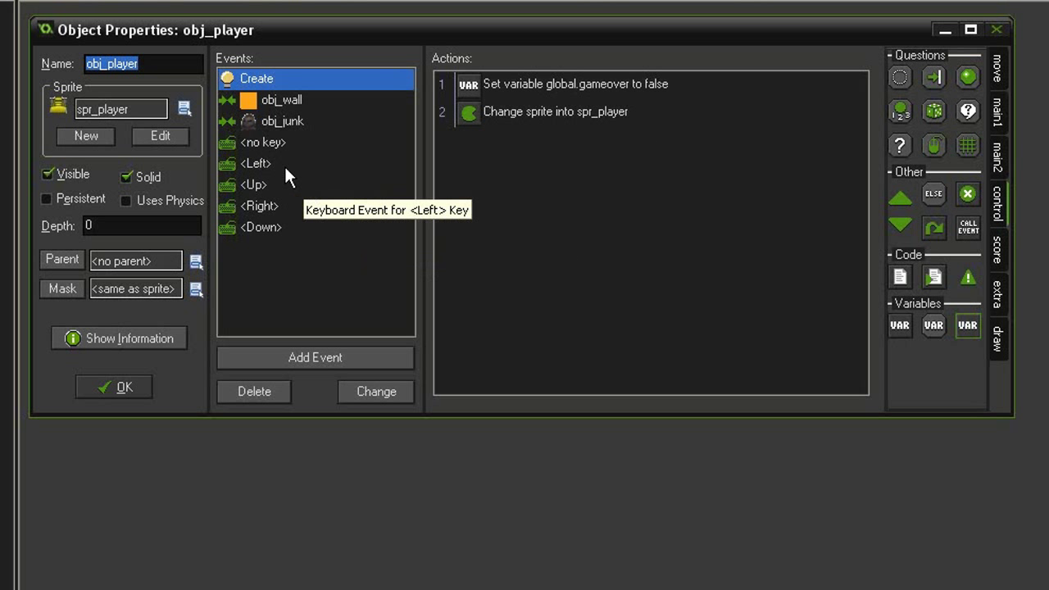
- Gate the Left key movement with an 'if global.gameover equals false' check
left_click(256, 163)
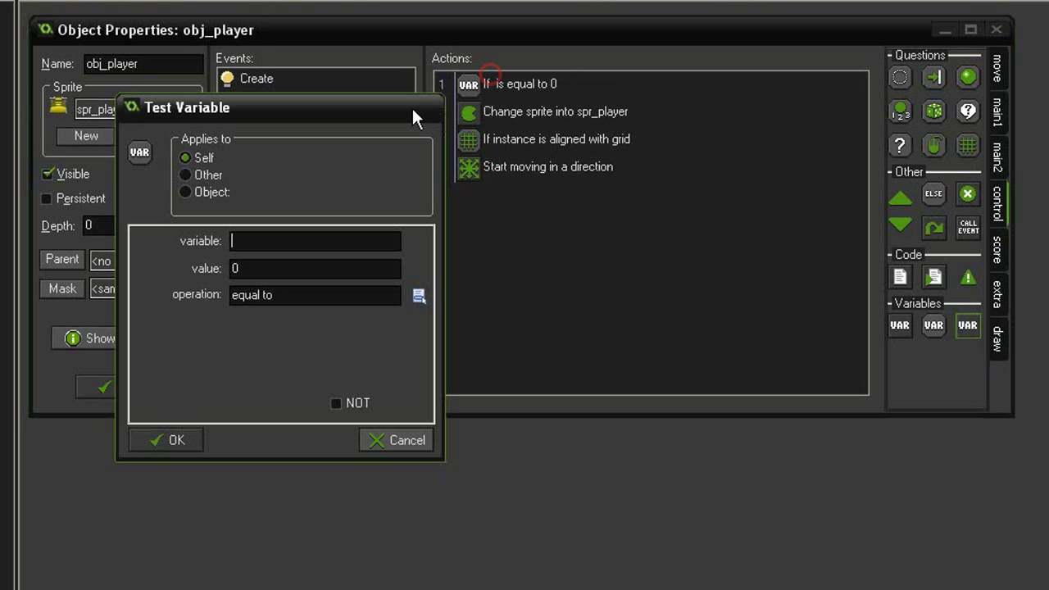
type("global.gameover")
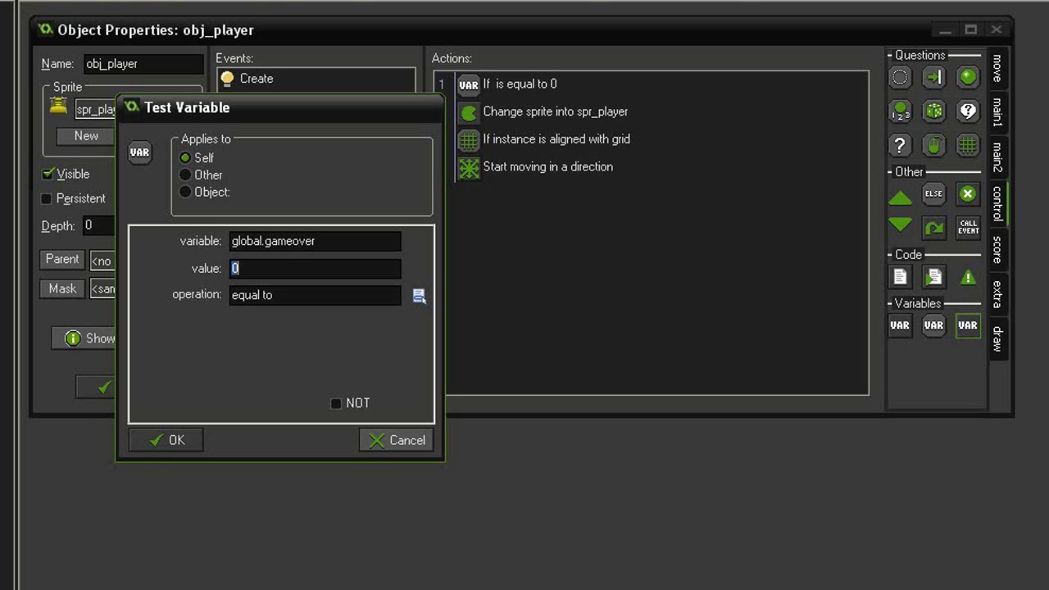
type("false")
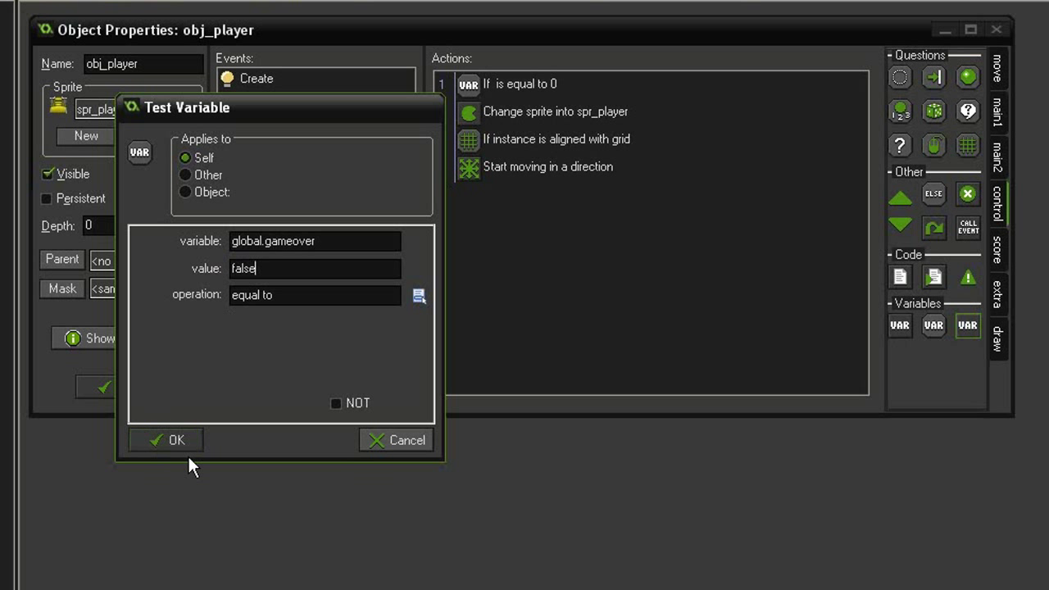
left_click(165, 440)
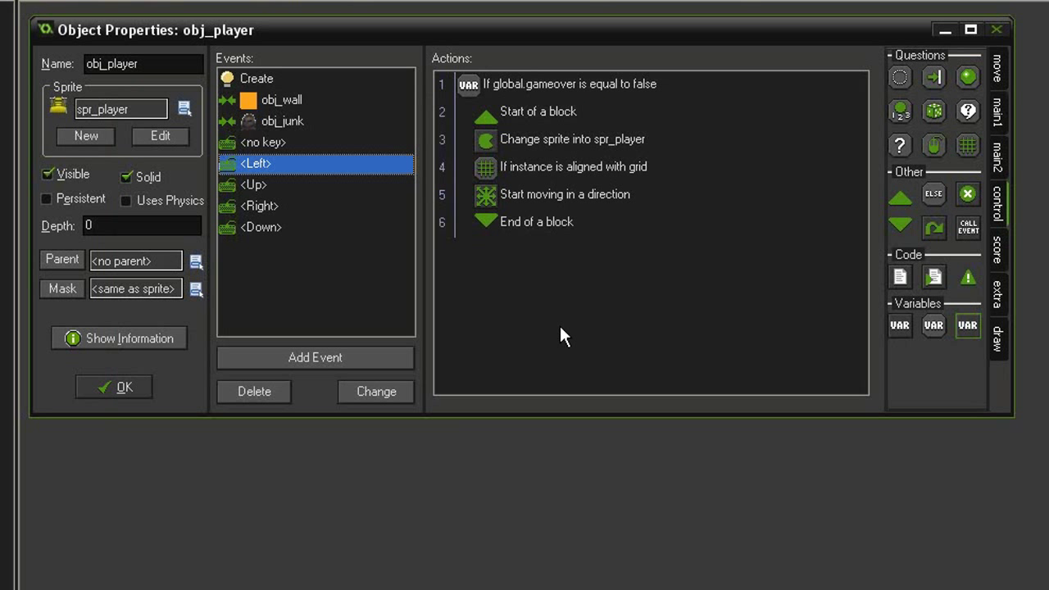
- Paste the gated movement actions into the Up, Right and Down key events
left_click(569, 84)
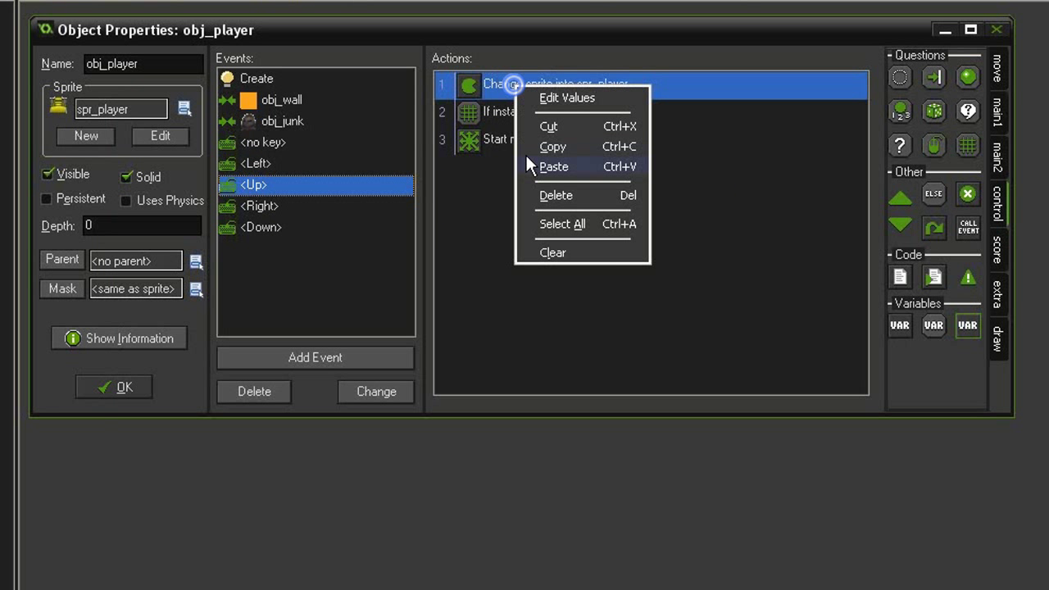
left_click(553, 166)
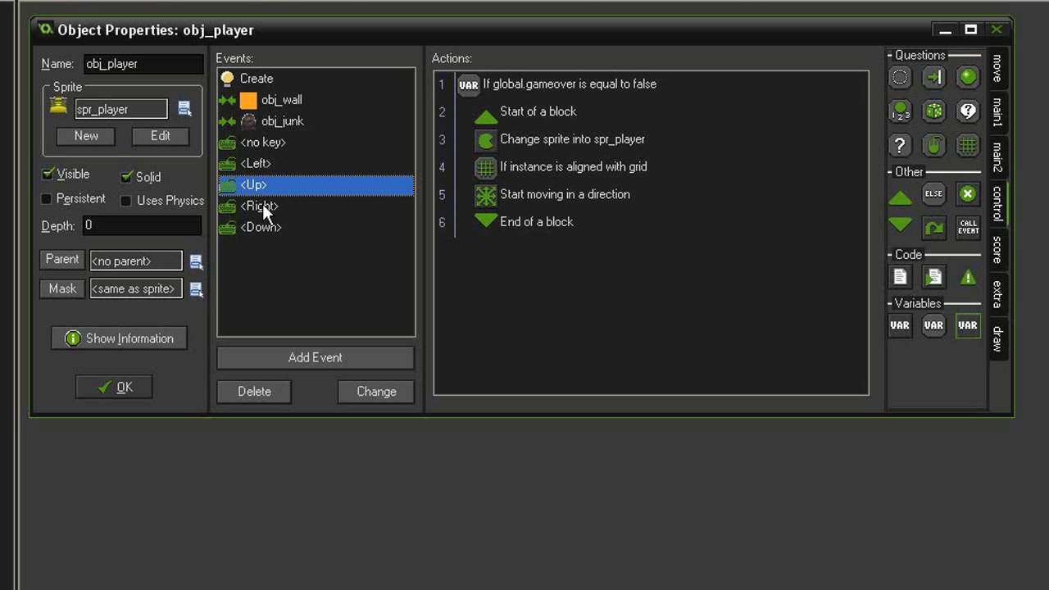
left_click(259, 206)
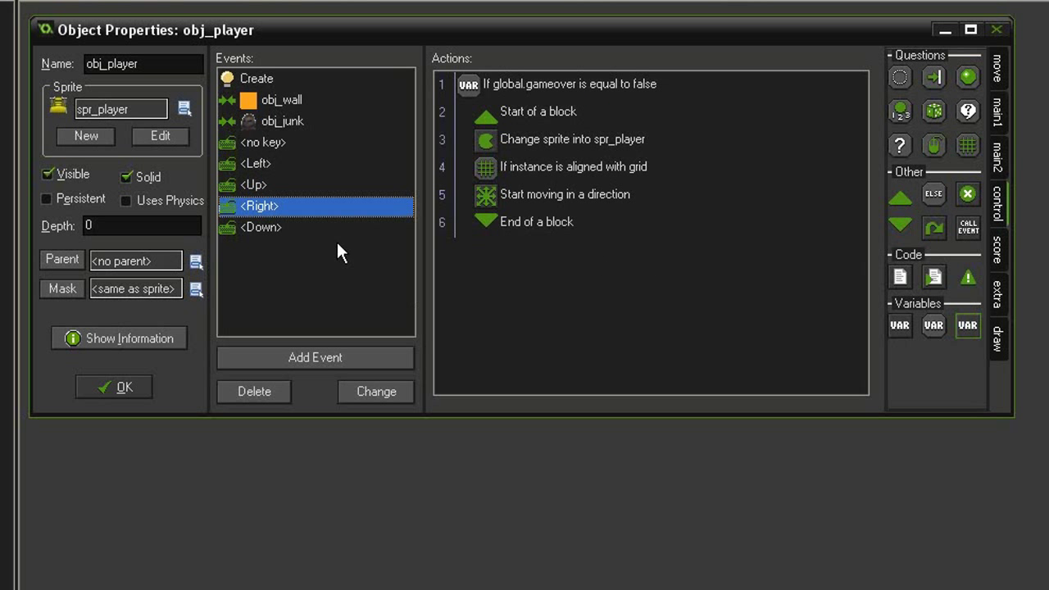
left_click(260, 227)
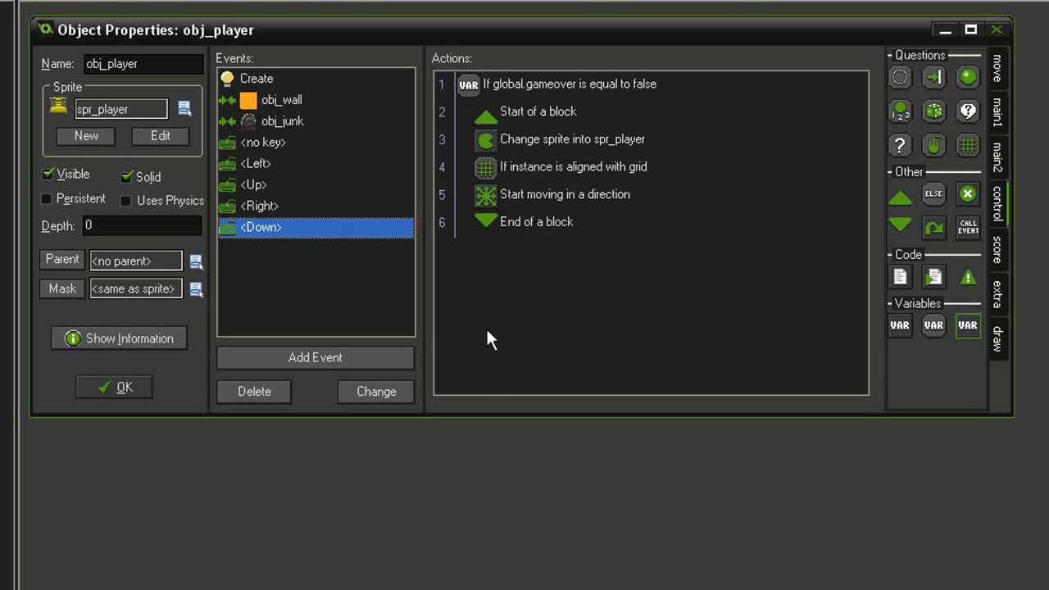
mouse_move(594, 106)
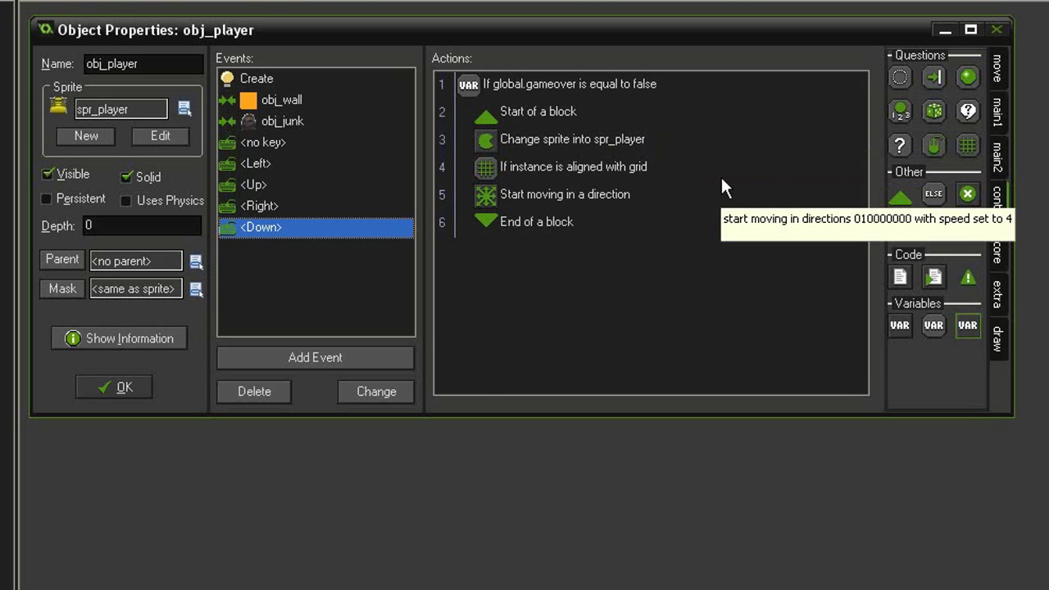
mouse_move(378, 284)
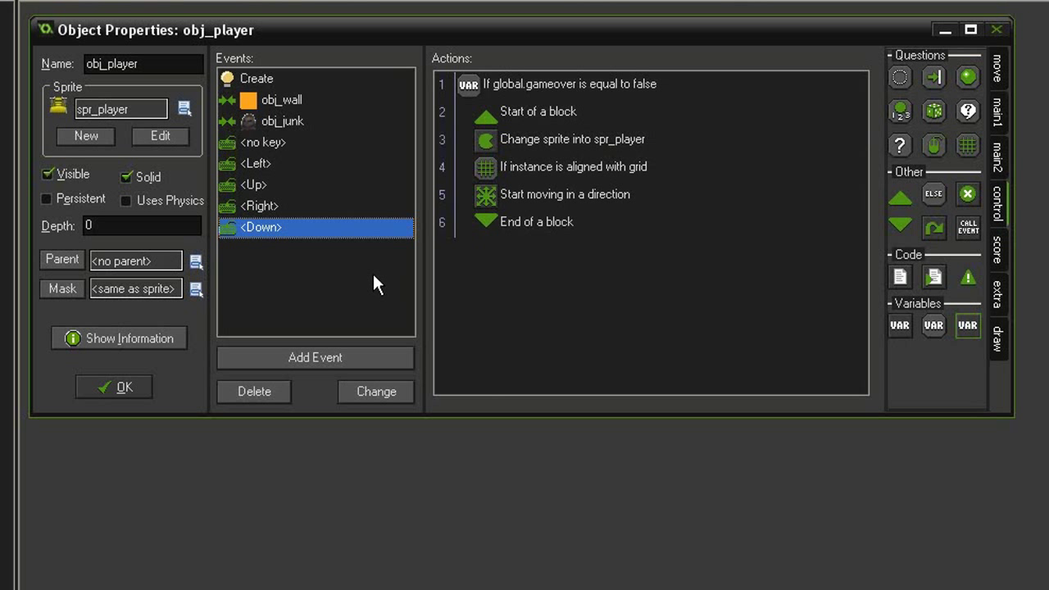
mouse_move(366, 286)
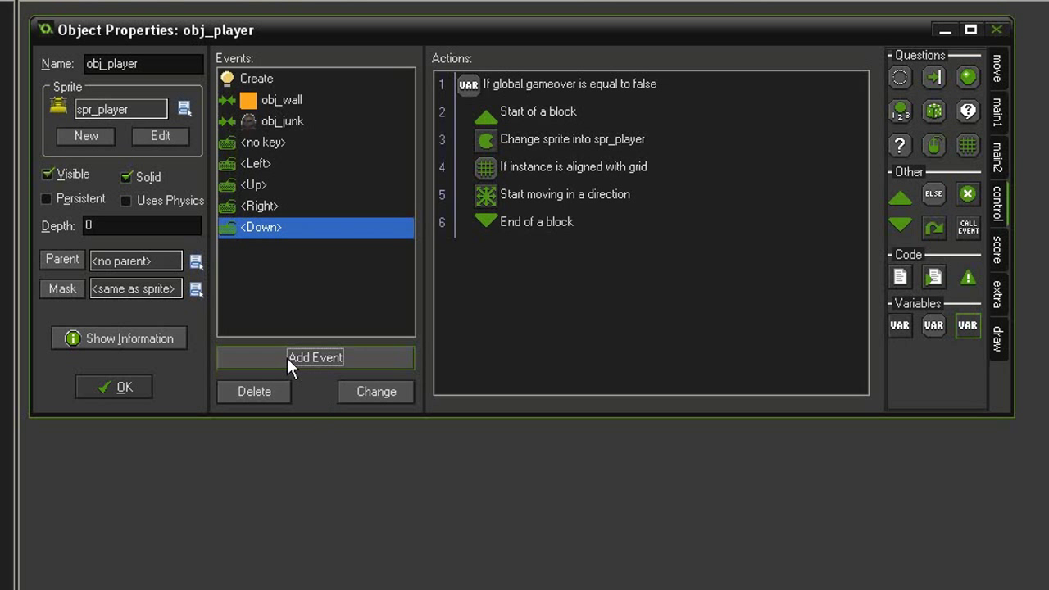
- Add a keyboard R-key event to obj_player for restarting the room
left_click(314, 357)
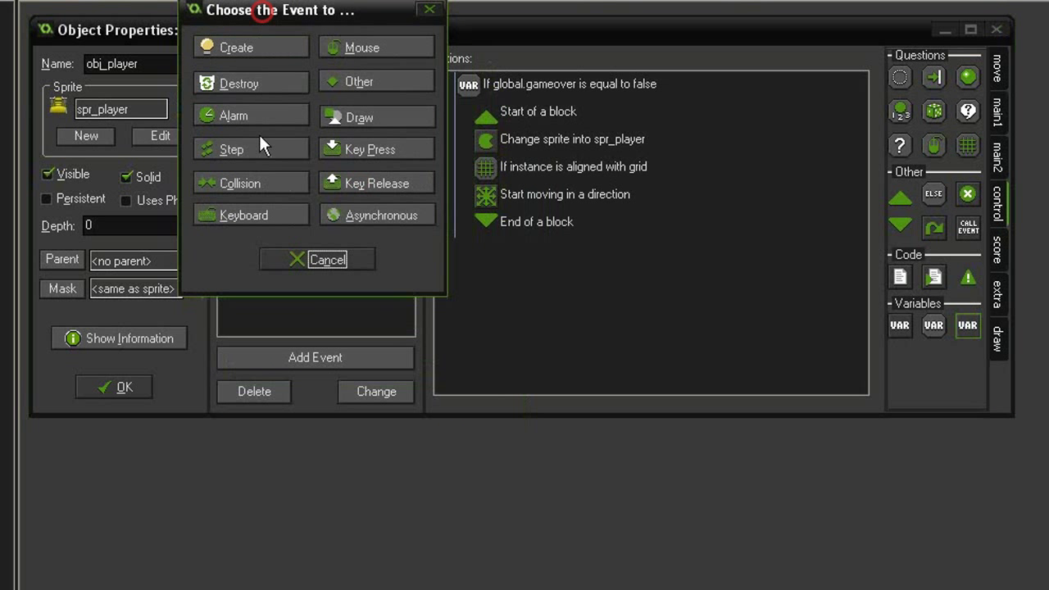
left_click(243, 214)
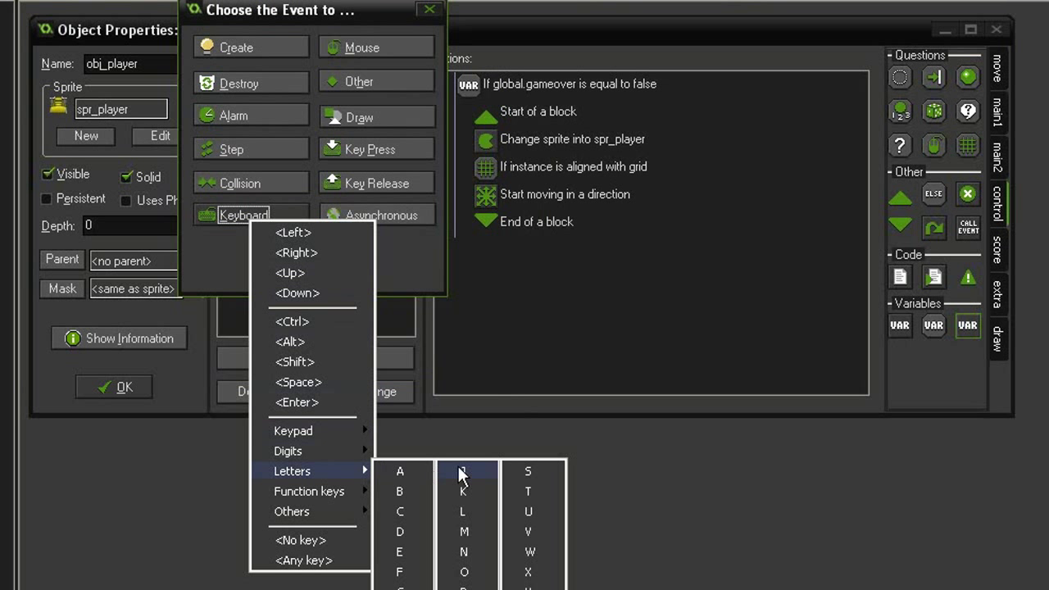
left_click(462, 471)
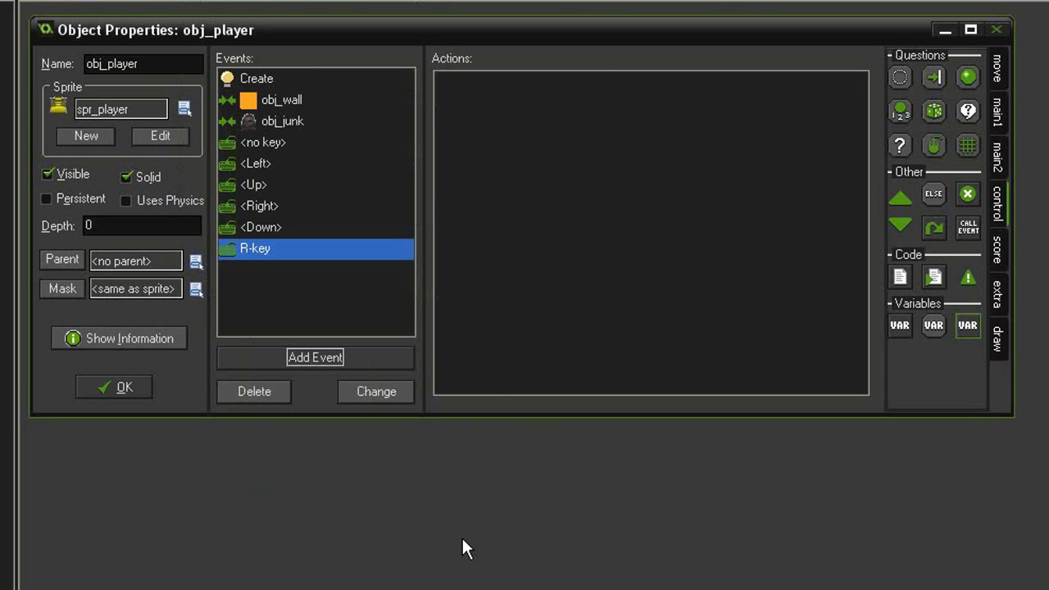
left_click(997, 107)
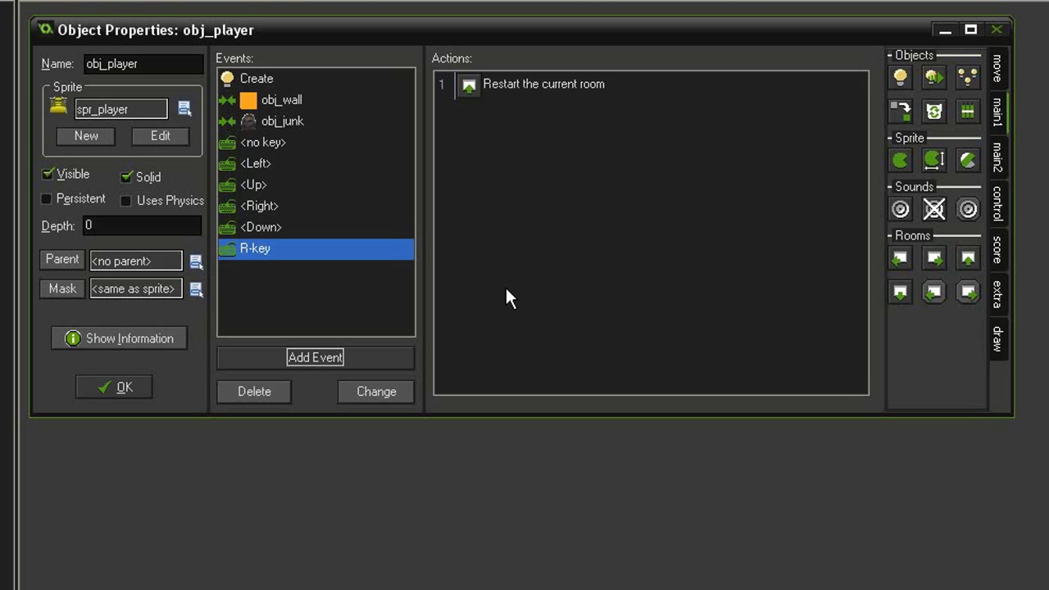
mouse_move(514, 286)
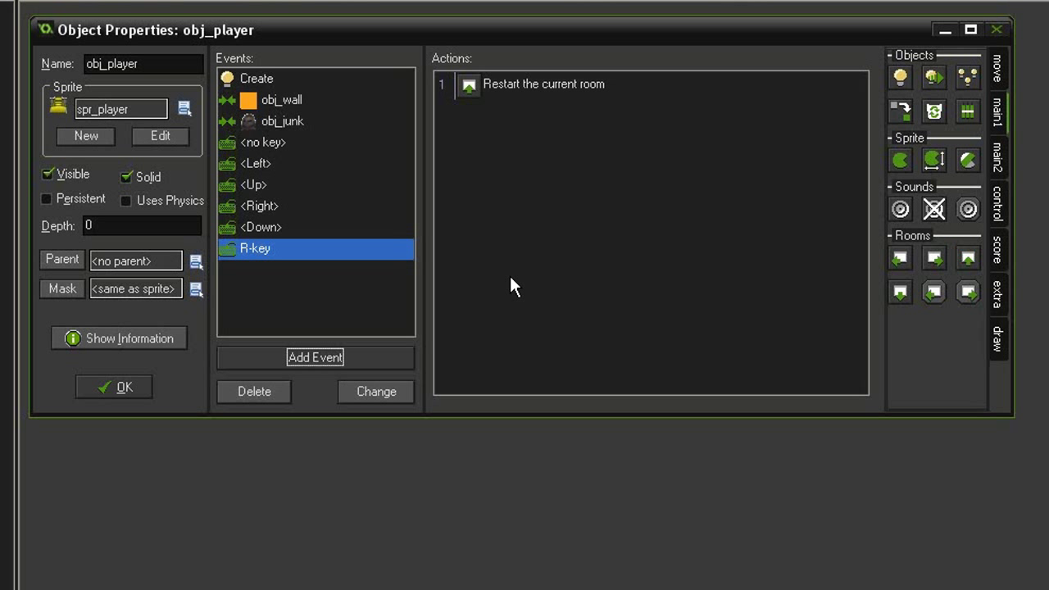
mouse_move(502, 298)
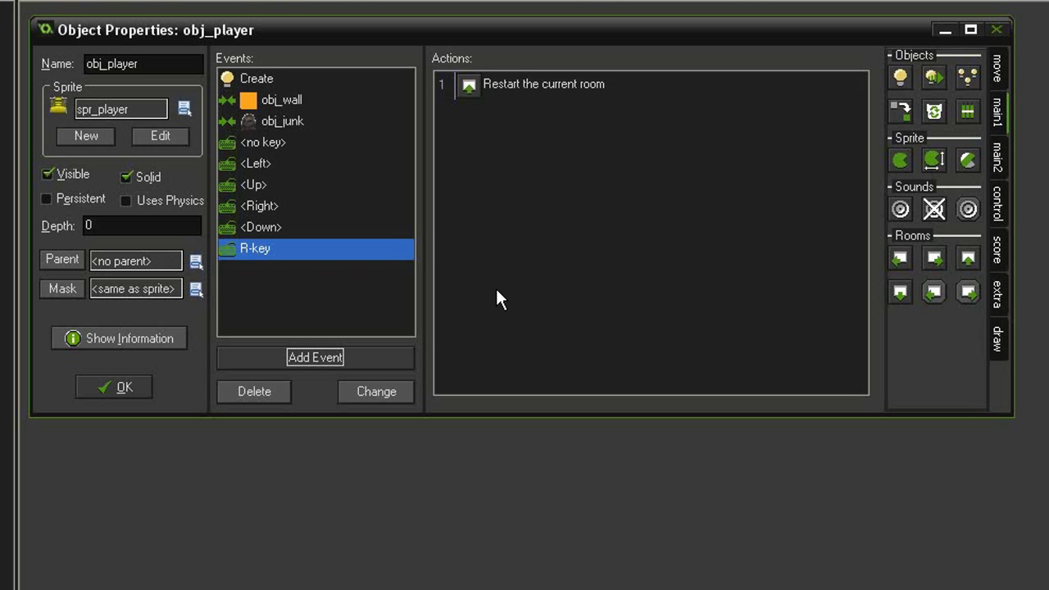
mouse_move(508, 90)
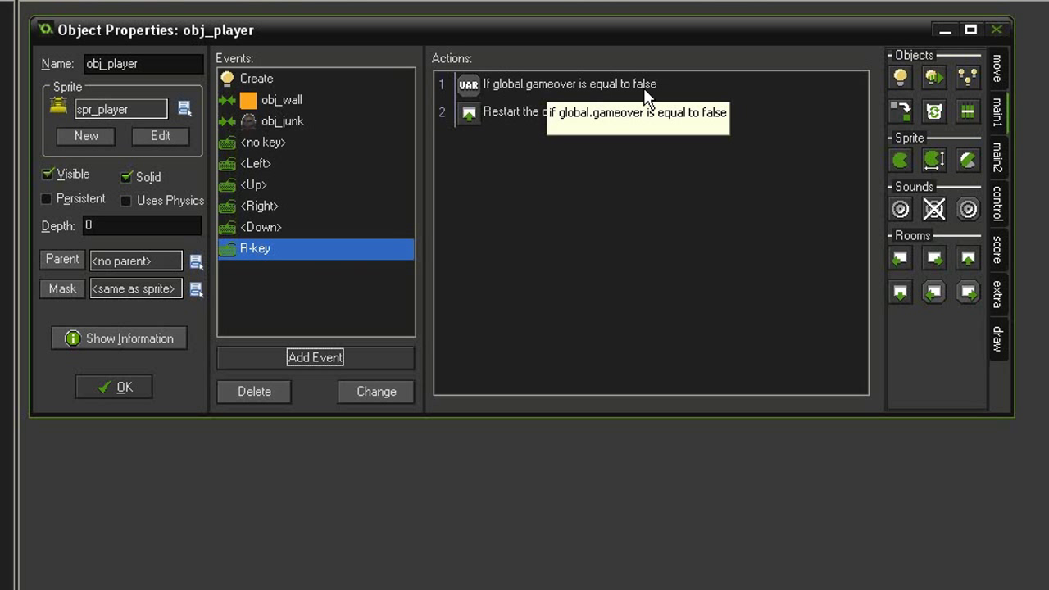
mouse_move(493, 142)
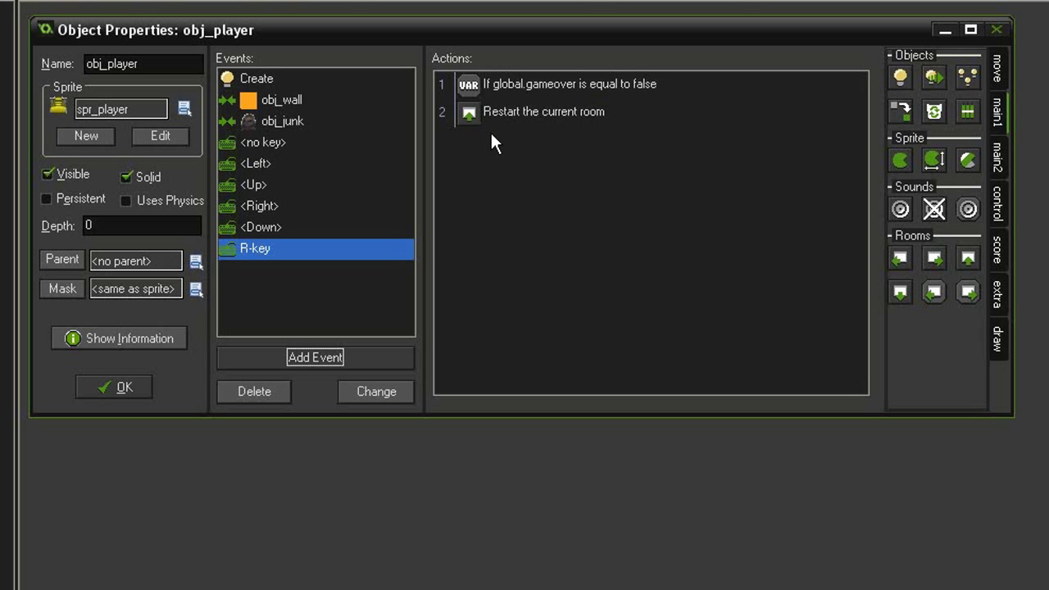
mouse_move(549, 88)
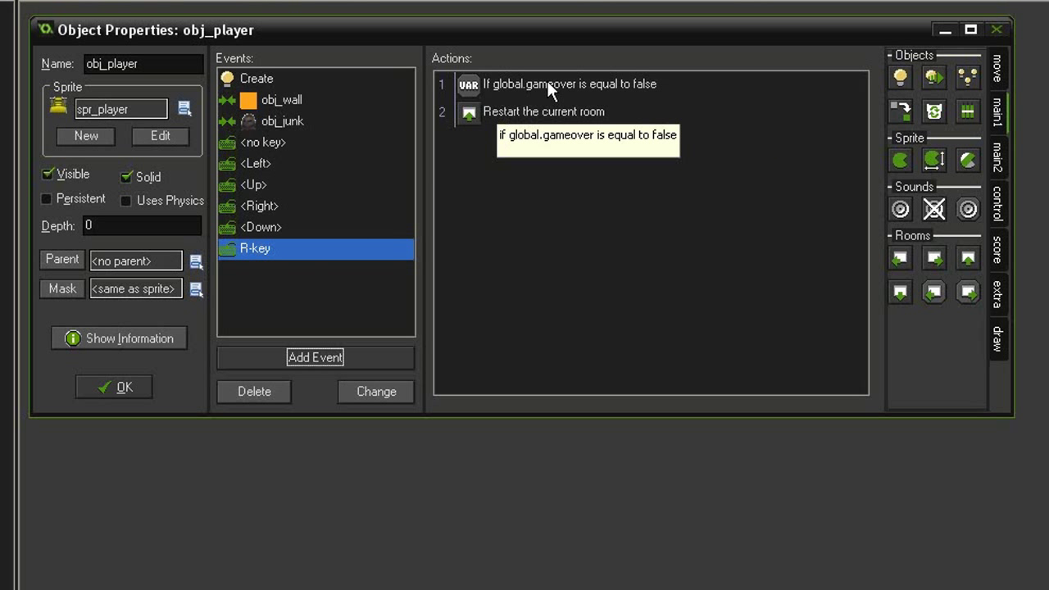
mouse_move(515, 184)
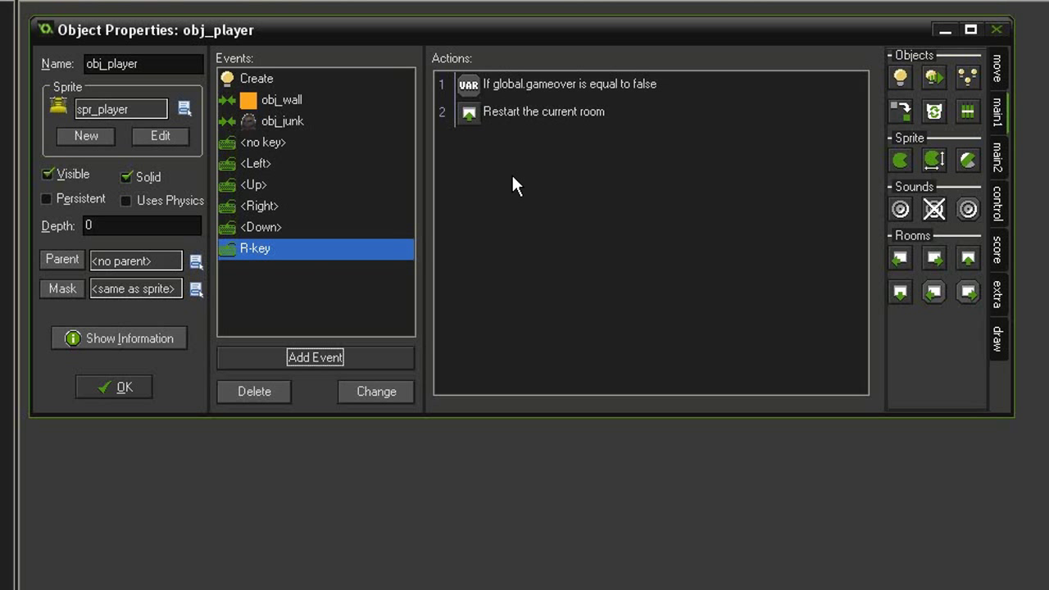
mouse_move(322, 172)
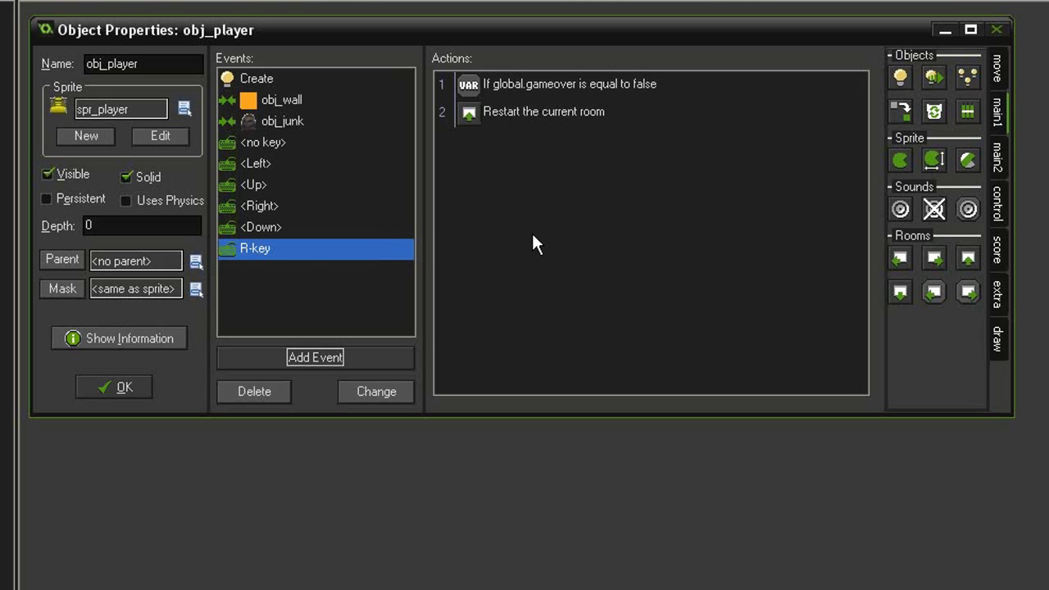
mouse_move(525, 229)
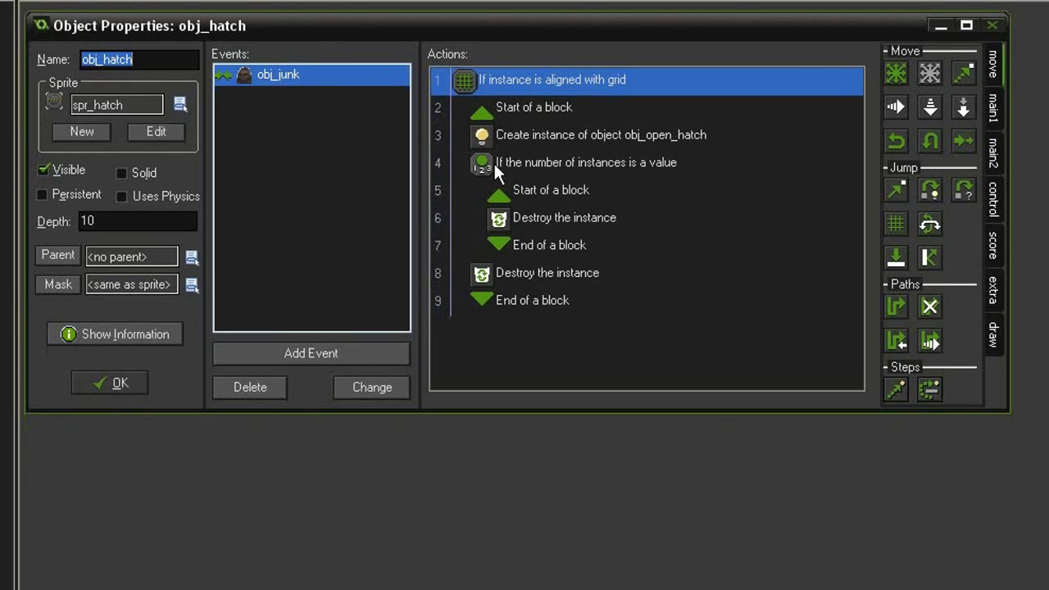
mouse_move(614, 172)
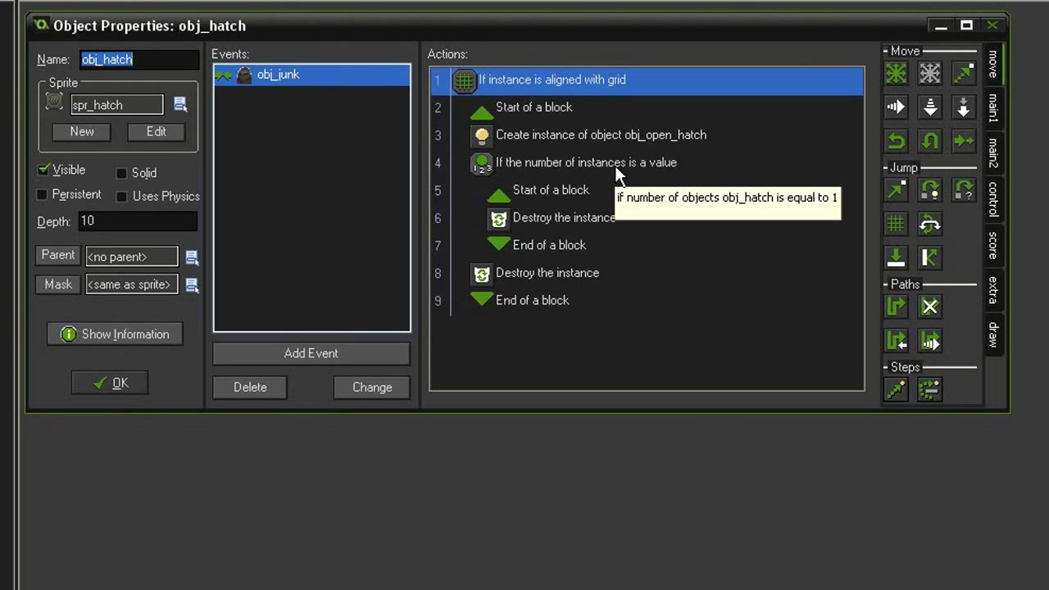
mouse_move(541, 213)
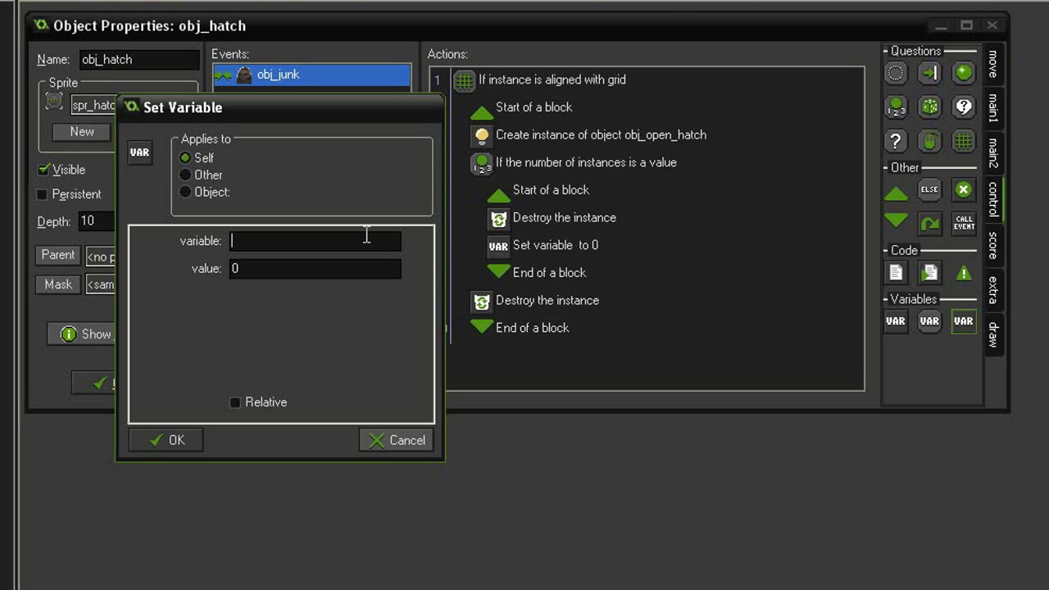
- Set global.gameover to true inside obj_hatch's last-hatch block
type("global.g")
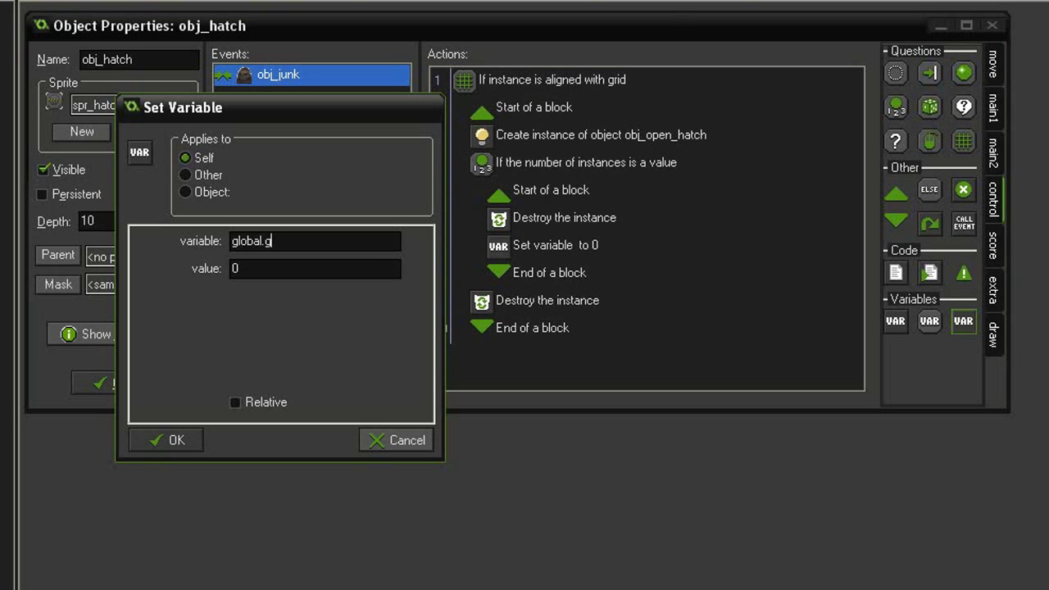
type("ameover")
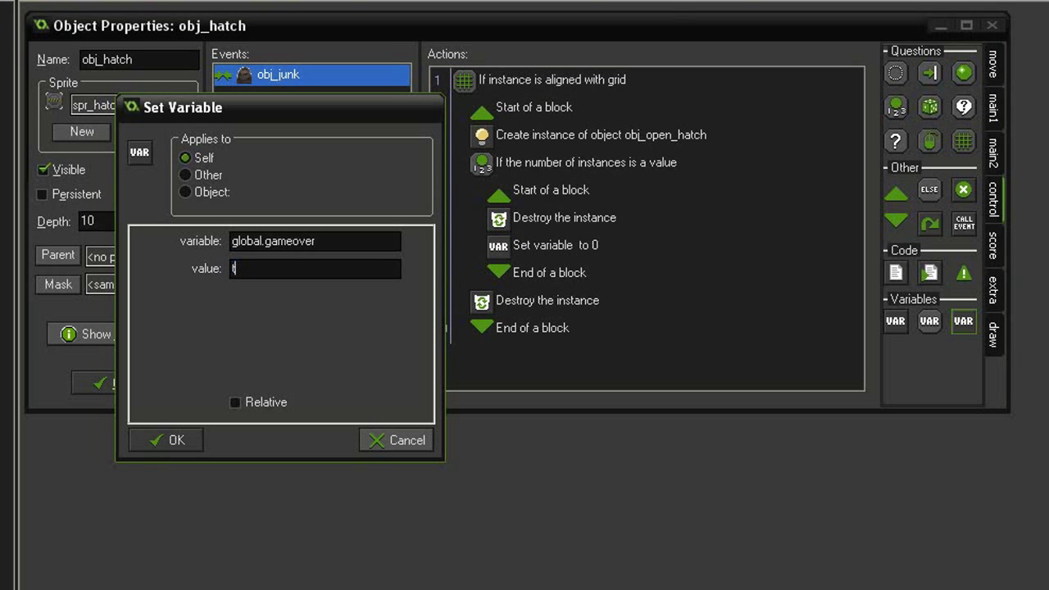
left_click(166, 440)
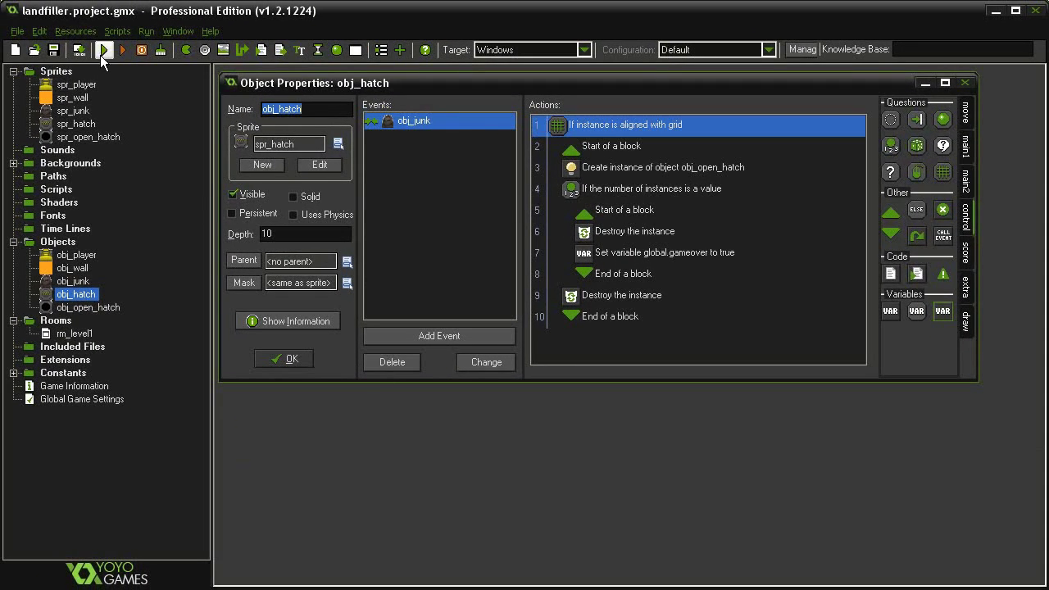
- Run the game to playtest the level, then close the game and obj_hatch properties
left_click(104, 50)
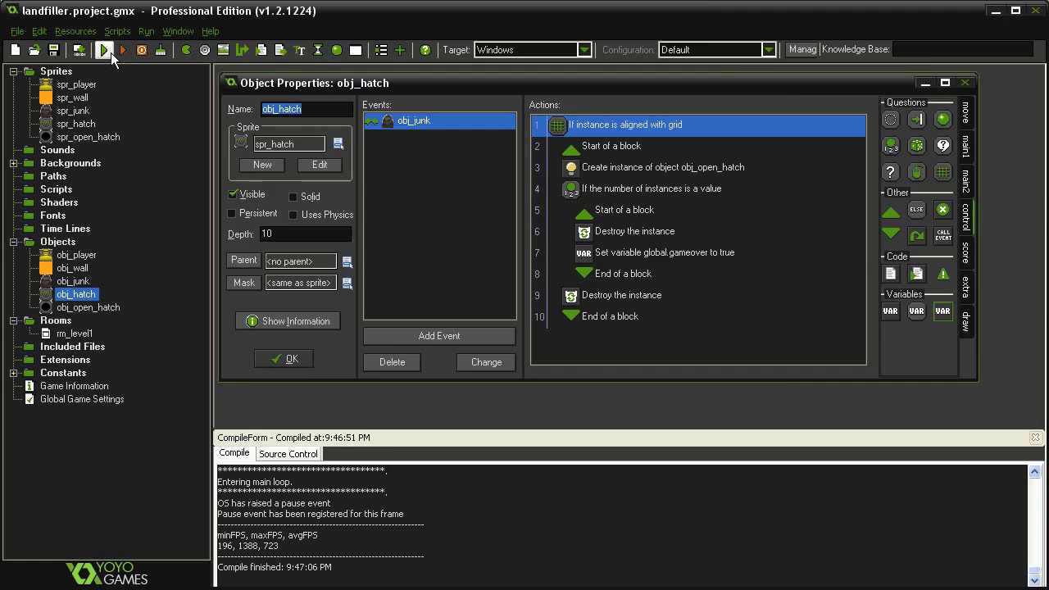
left_click(103, 50)
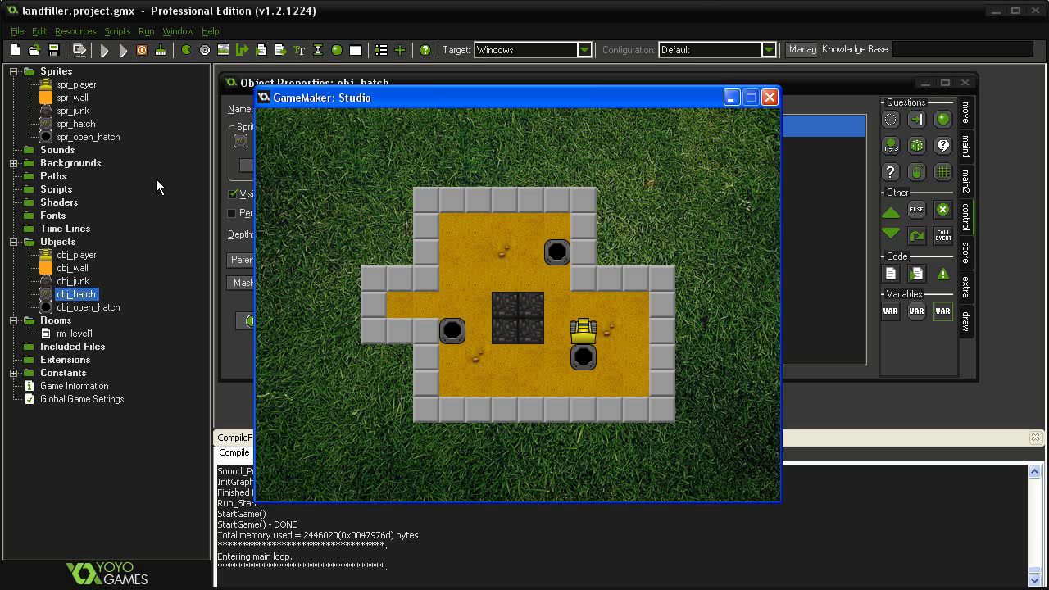
mouse_move(740, 120)
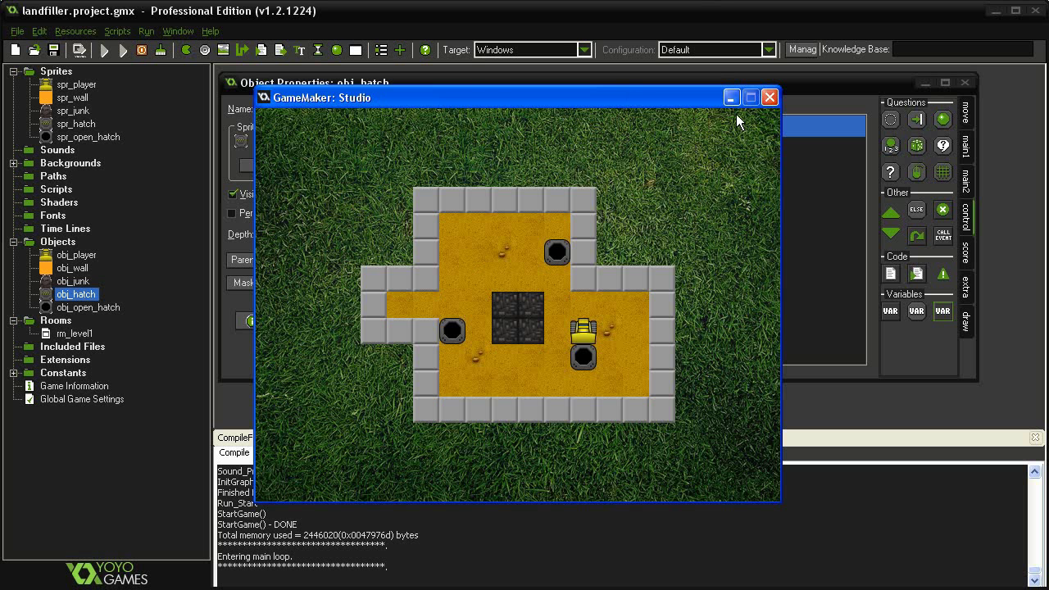
left_click(768, 97)
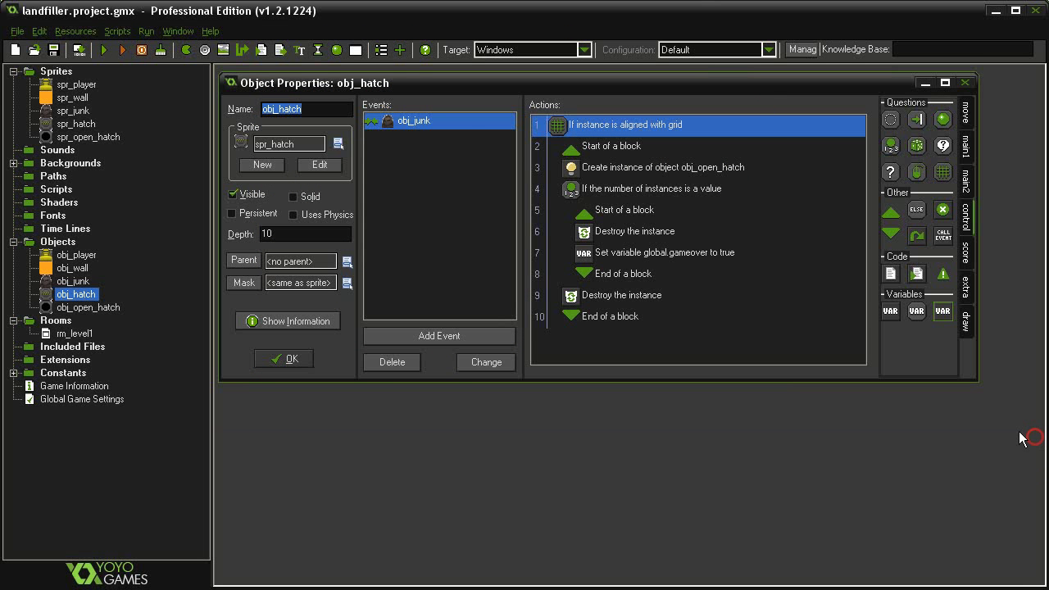
left_click(284, 358)
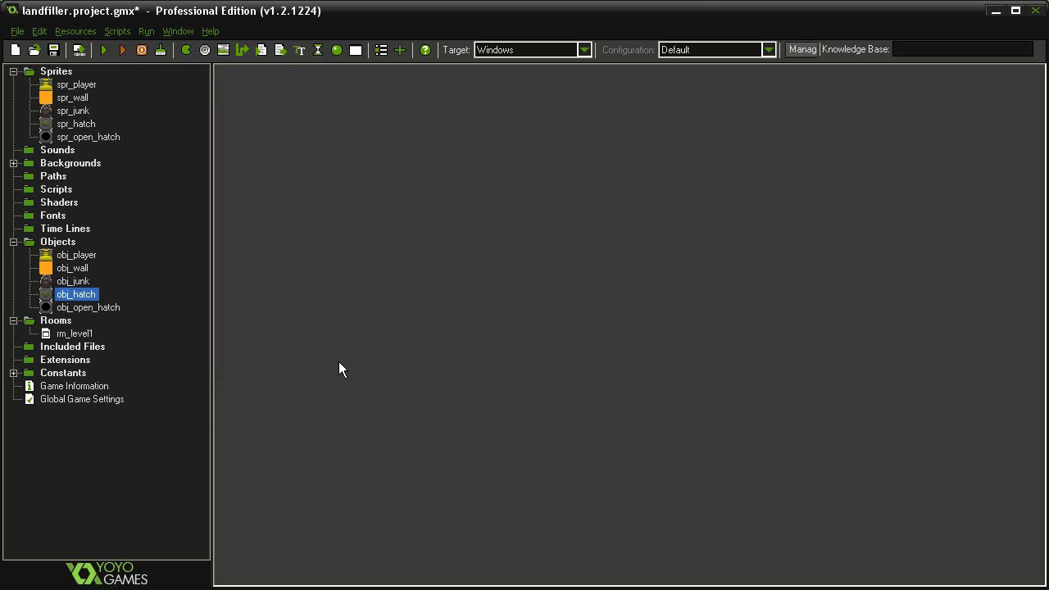